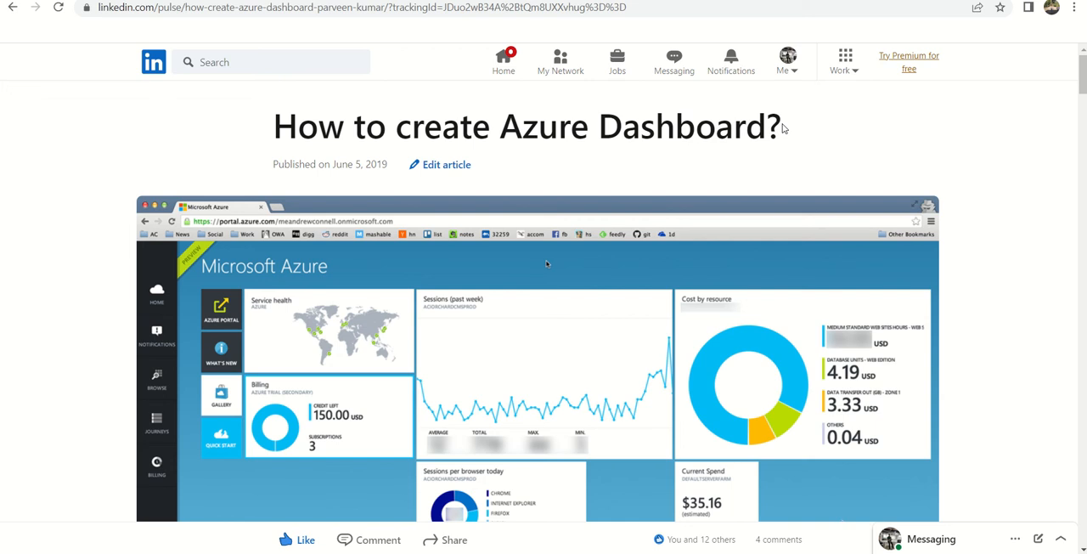
mouse_move(782, 126)
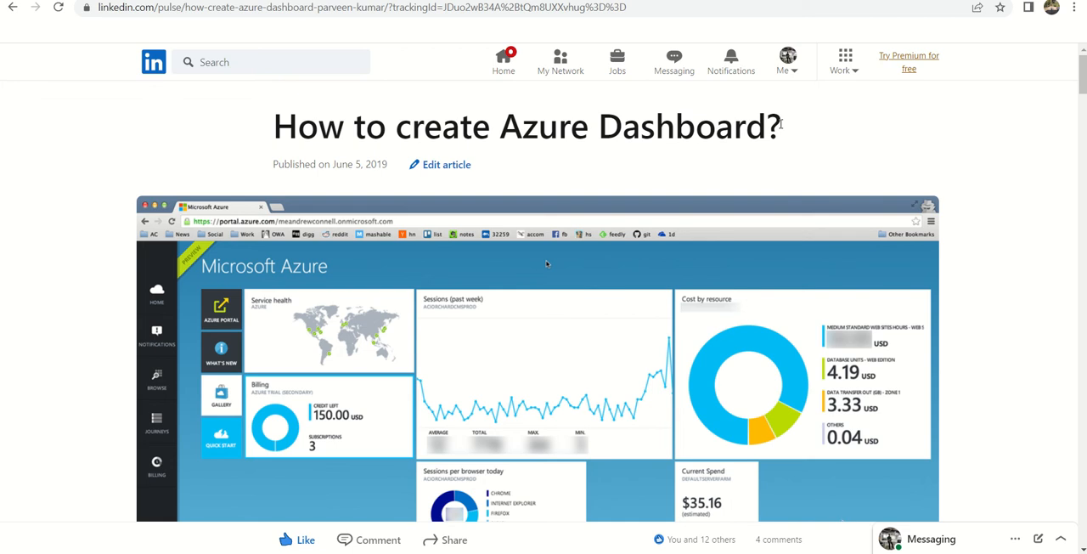
mouse_move(836, 125)
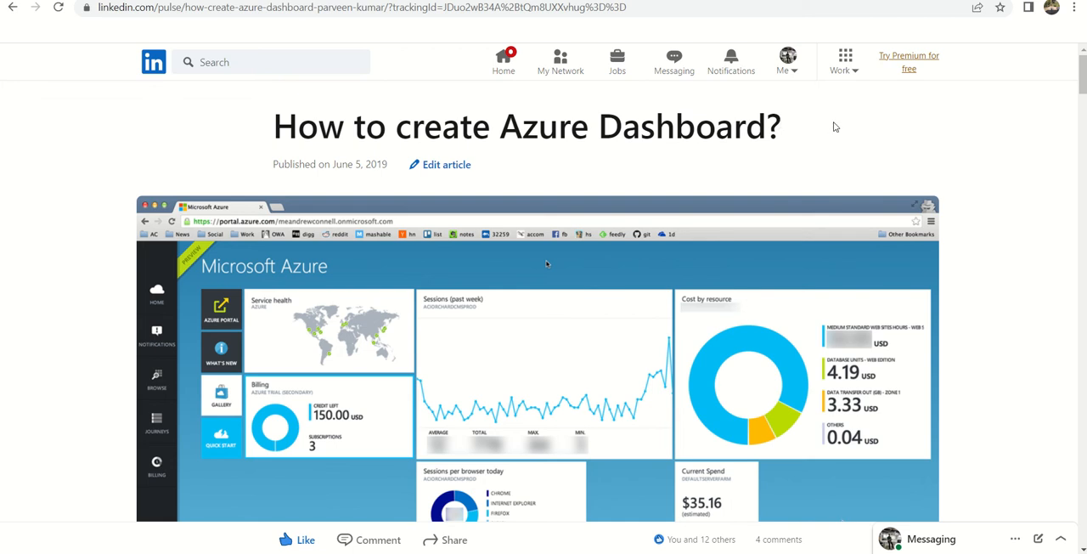
mouse_move(800, 162)
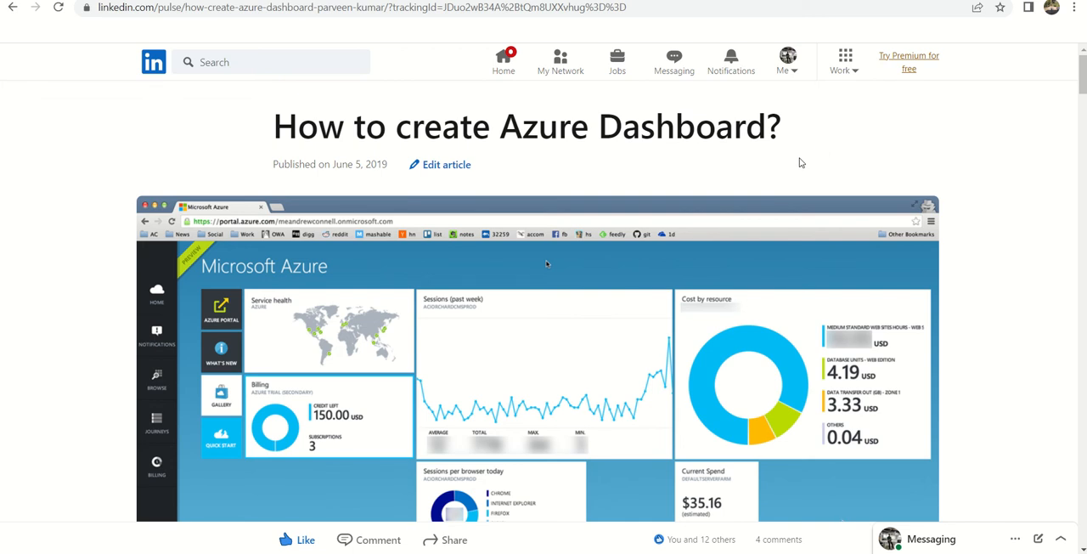
mouse_move(788, 170)
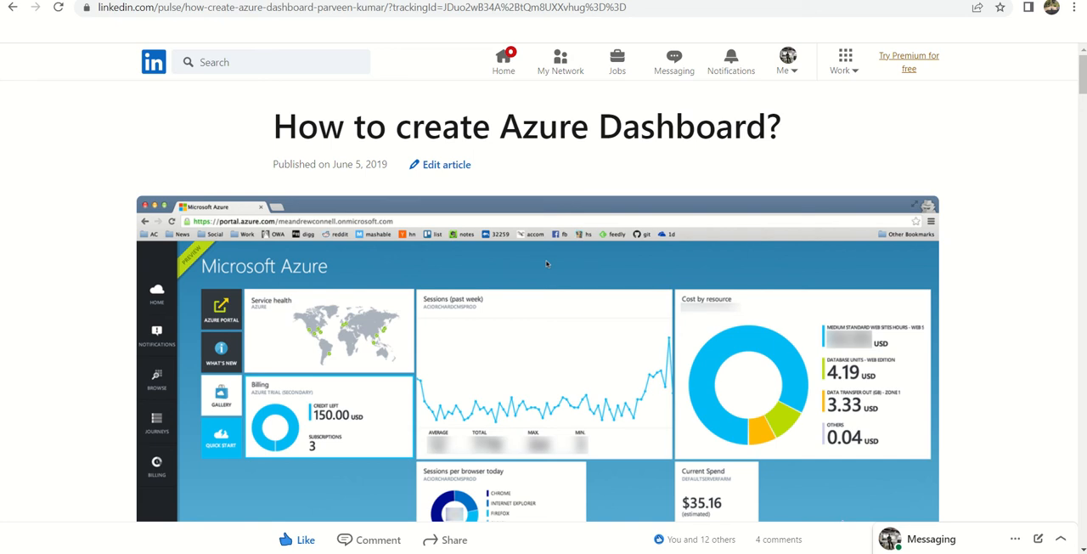
mouse_move(1076, 96)
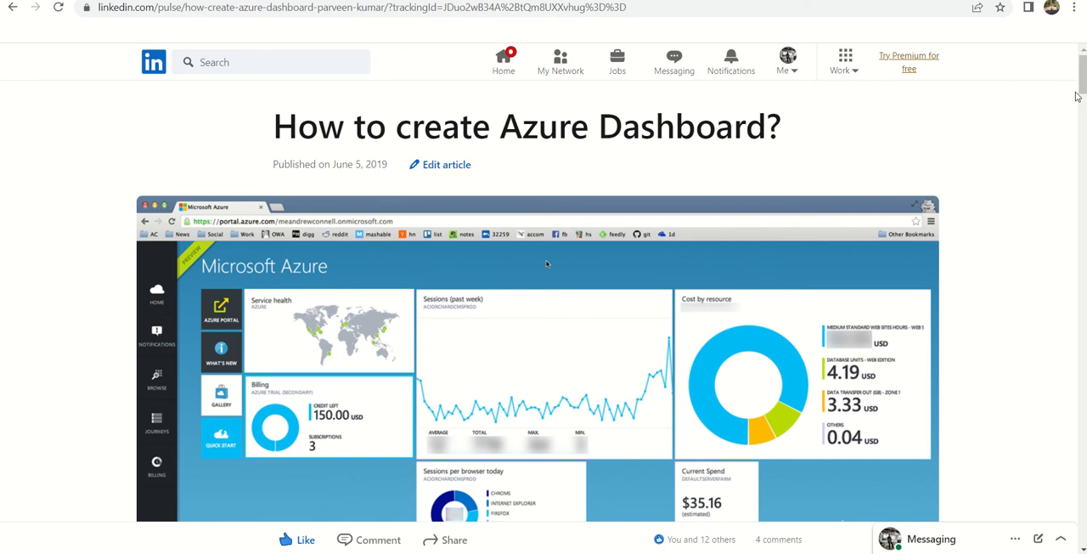
mouse_move(858, 23)
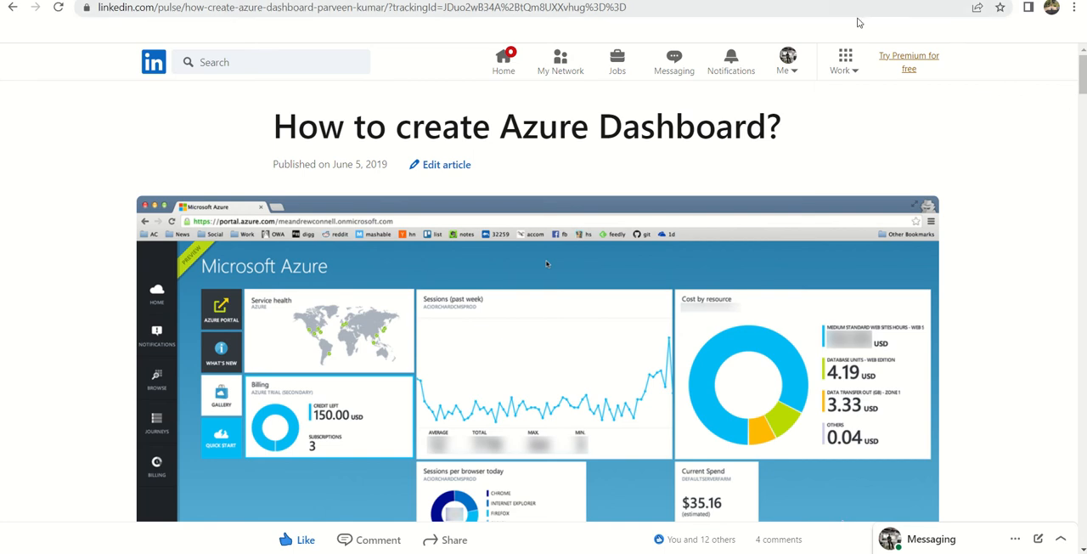
mouse_move(522, 151)
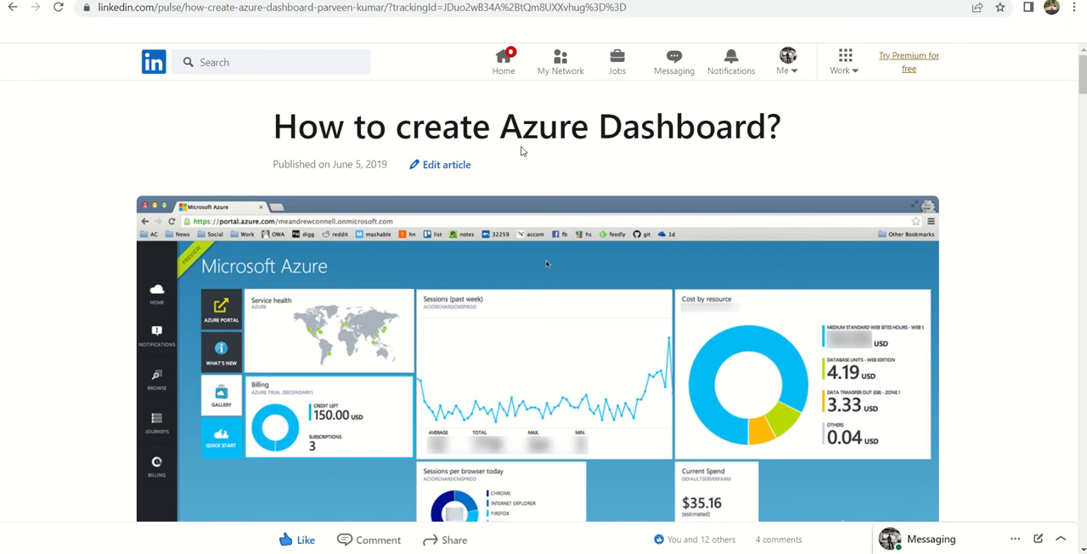
mouse_move(444, 96)
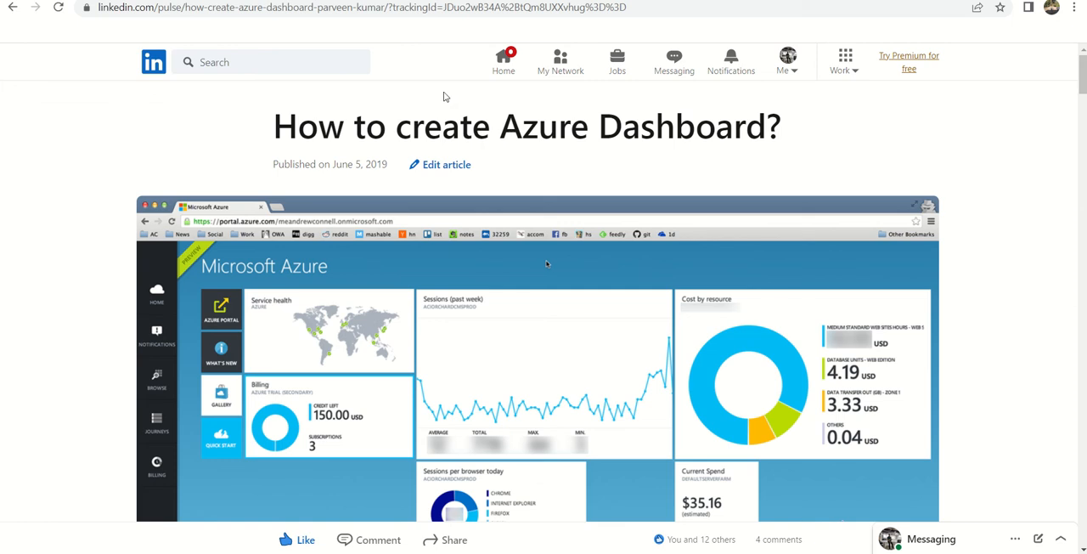
mouse_move(514, 157)
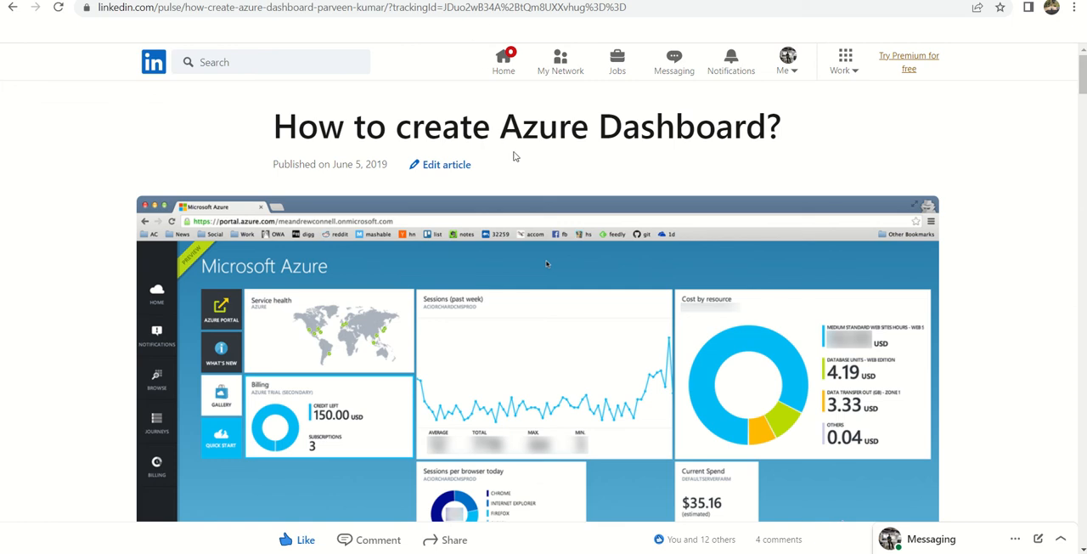
mouse_move(549, 169)
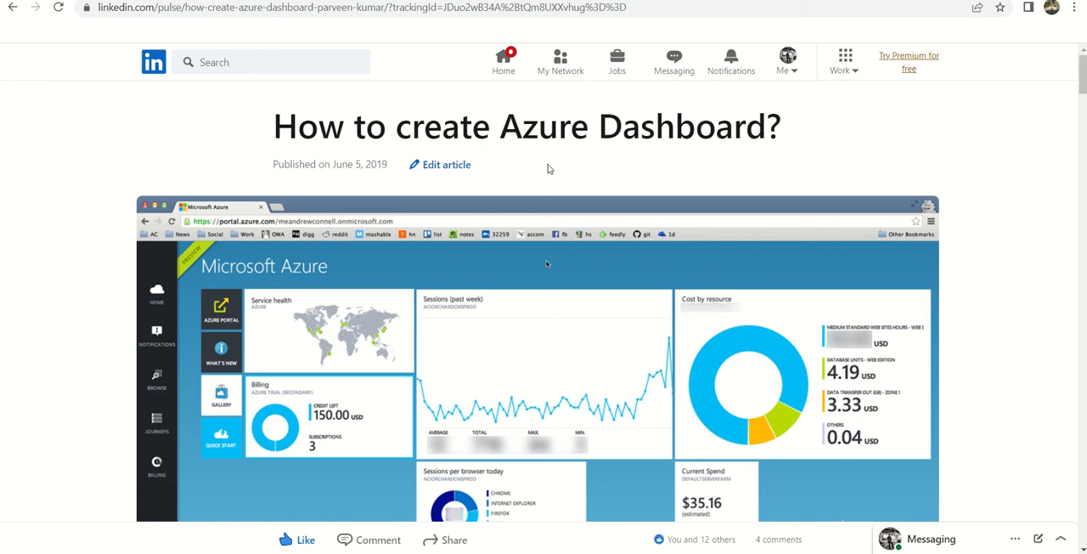
Load portal.azure.com and open the portal menu
scroll(down, 3)
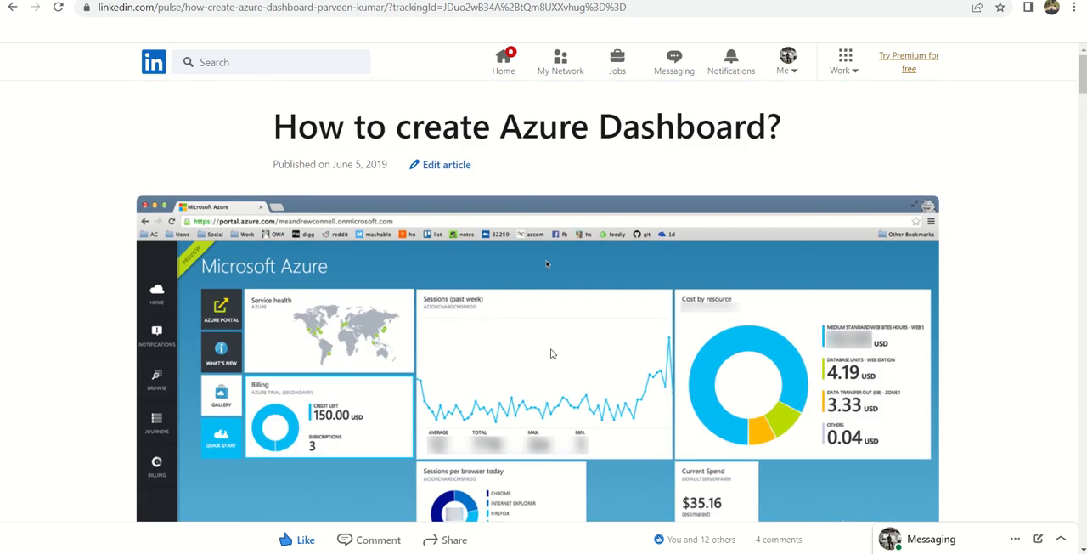
mouse_move(550, 372)
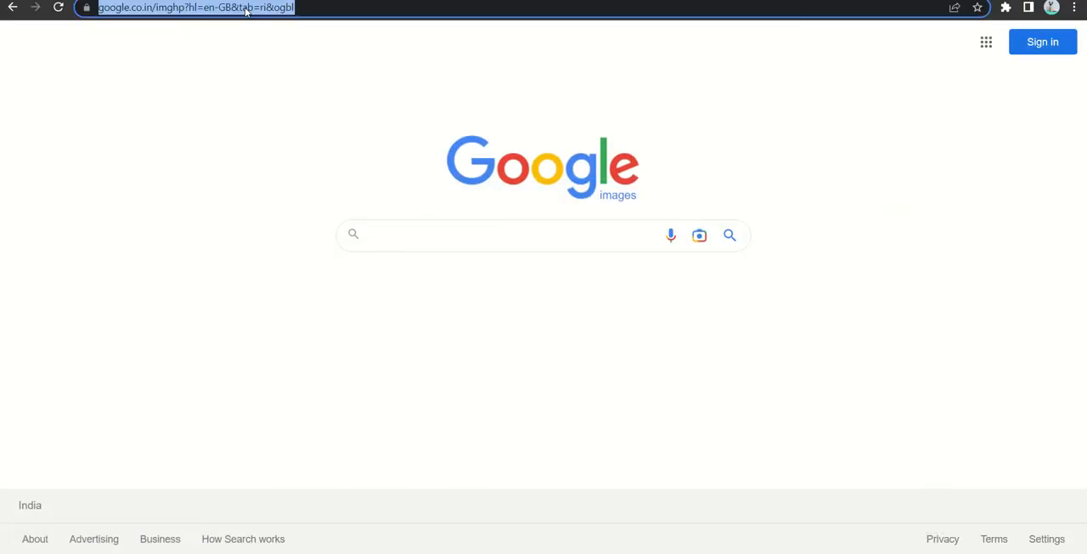
text(portal.azure.com/#home)
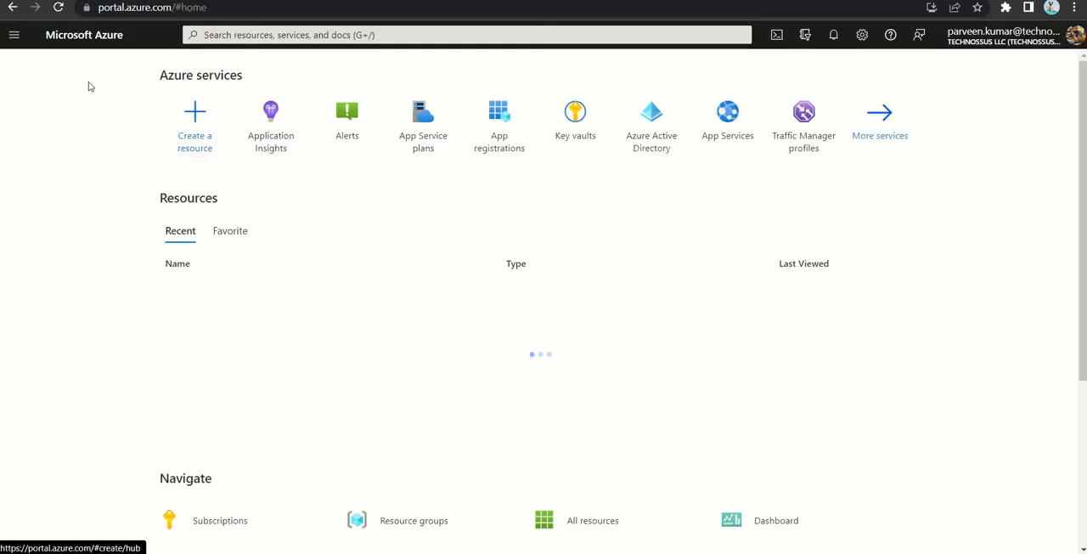
click(14, 34)
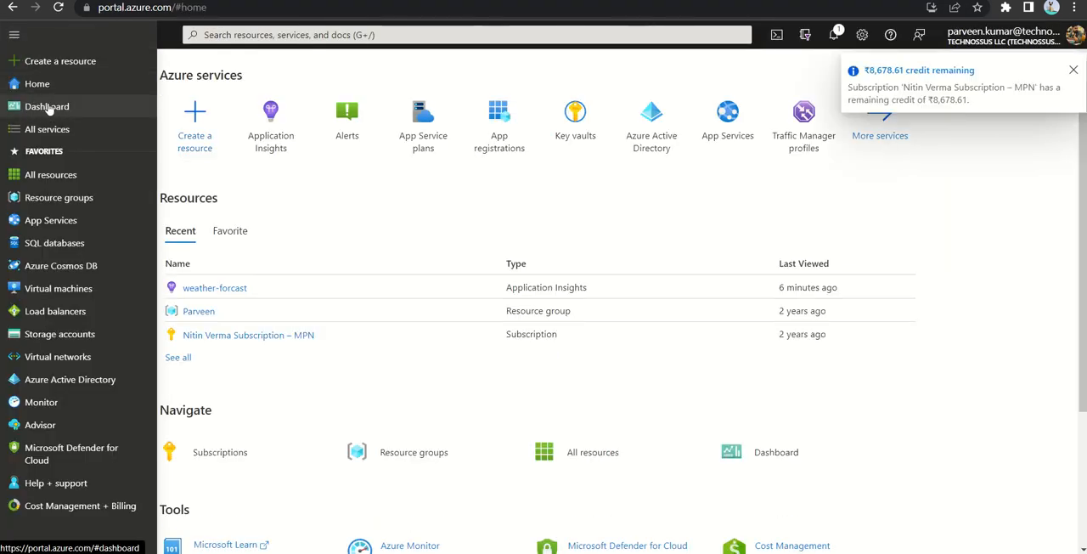
Open the Dashboard page and browse the Create dashboard templates gallery
click(46, 106)
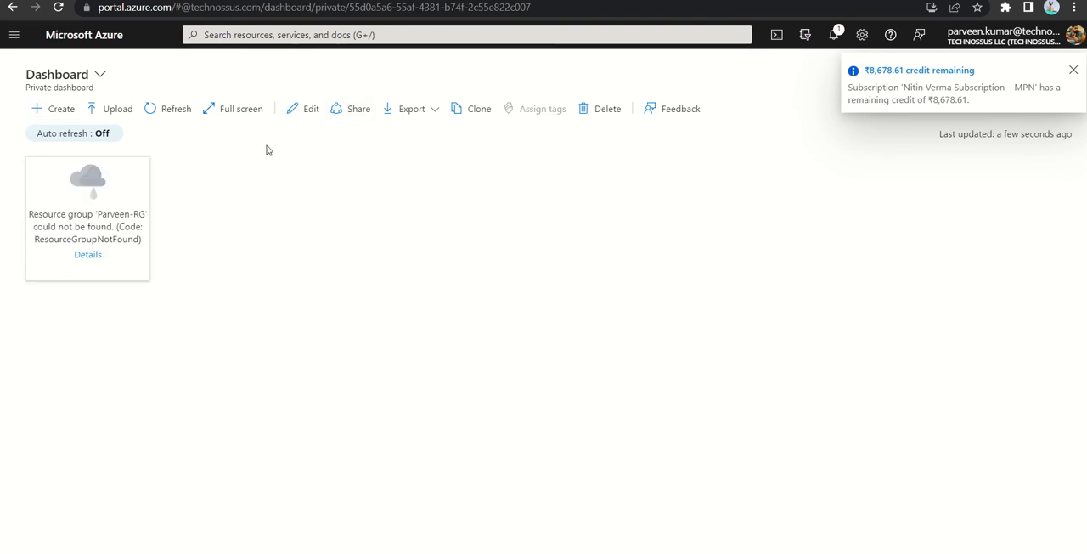
click(1074, 70)
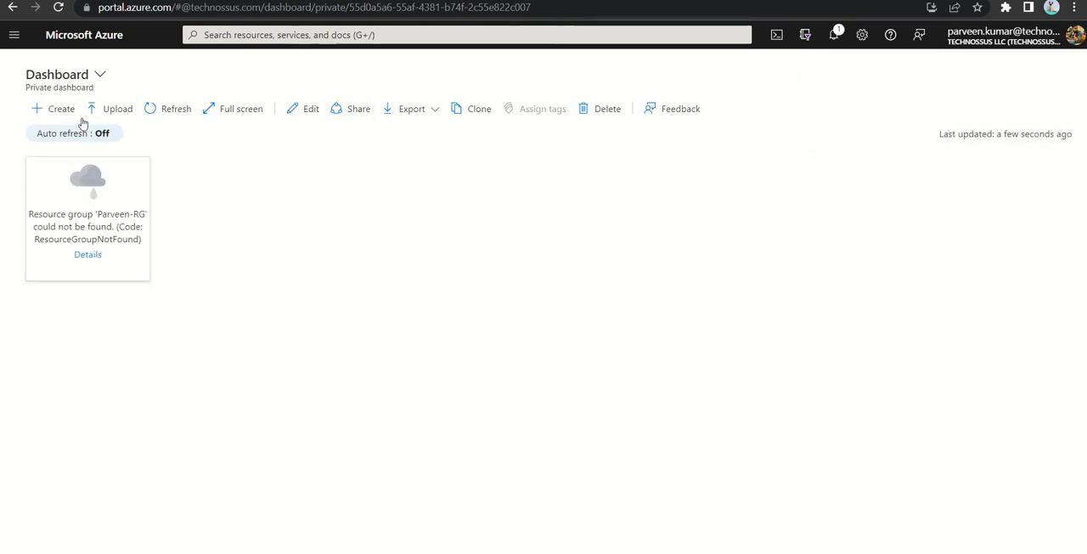
mouse_move(61, 108)
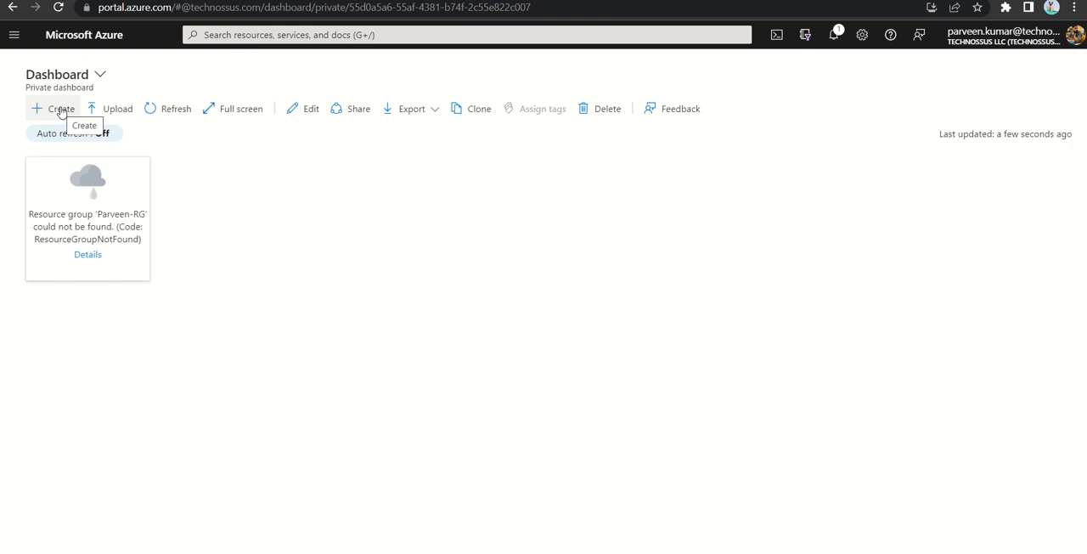
mouse_move(53, 113)
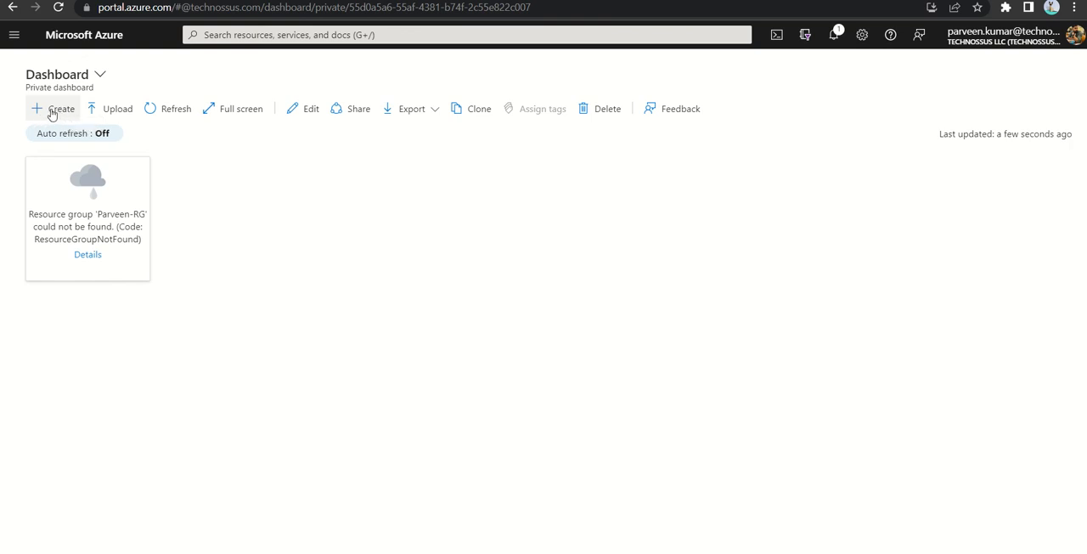
click(53, 108)
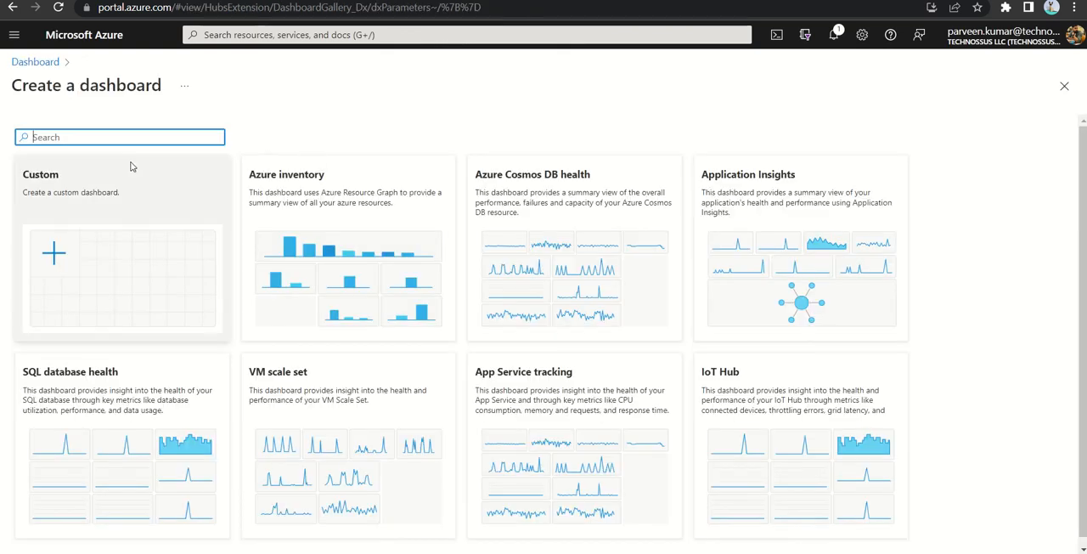
mouse_move(523, 422)
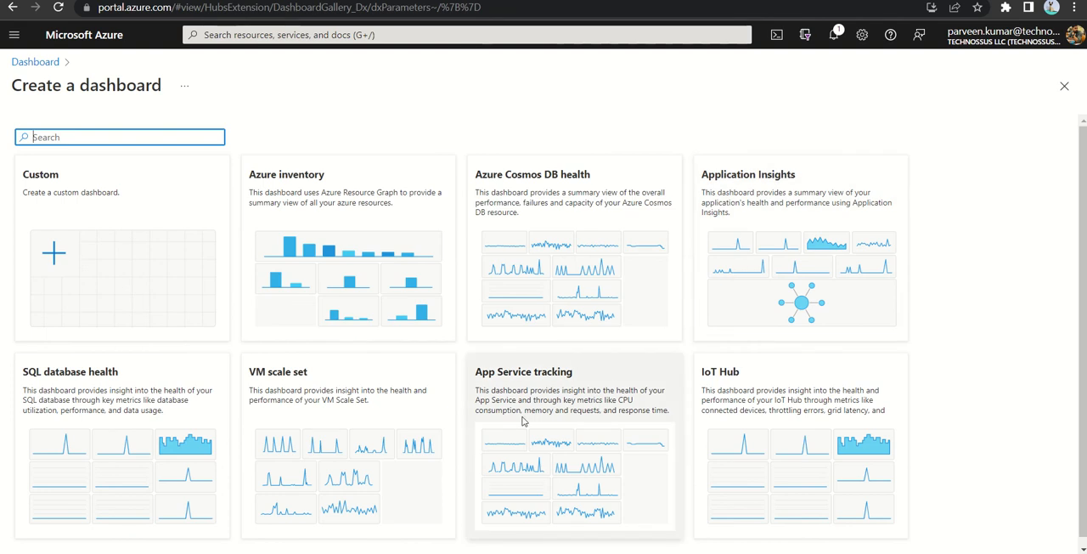
mouse_move(145, 289)
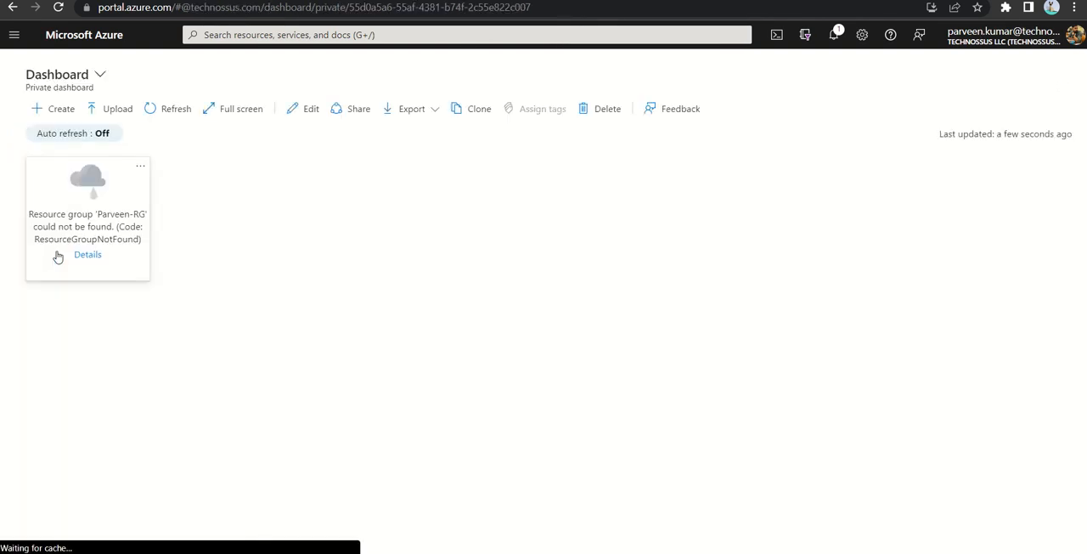
Create a blank custom dashboard named 'PRD Error Dashboard'
click(311, 108)
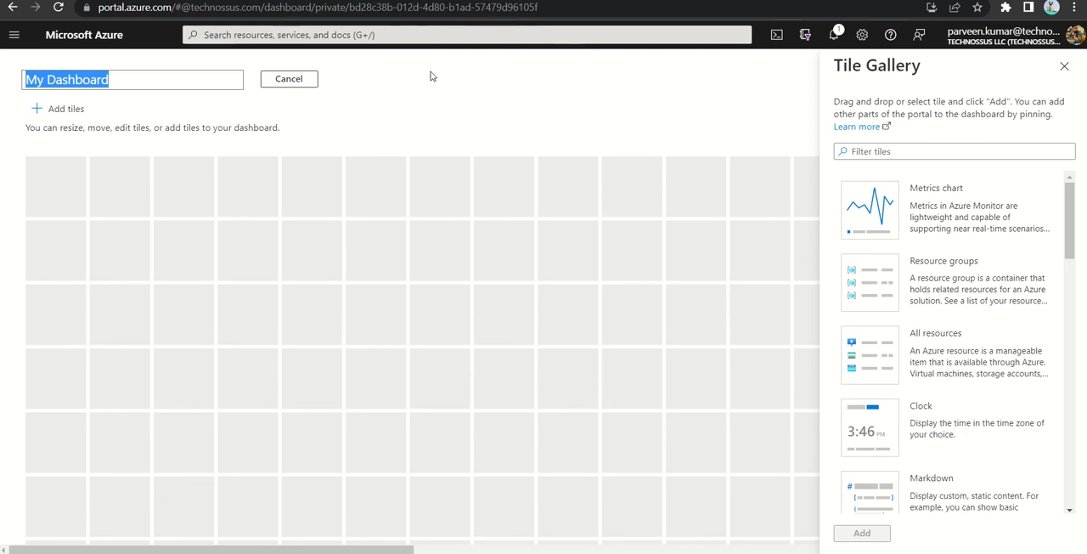
text(PRD Error L)
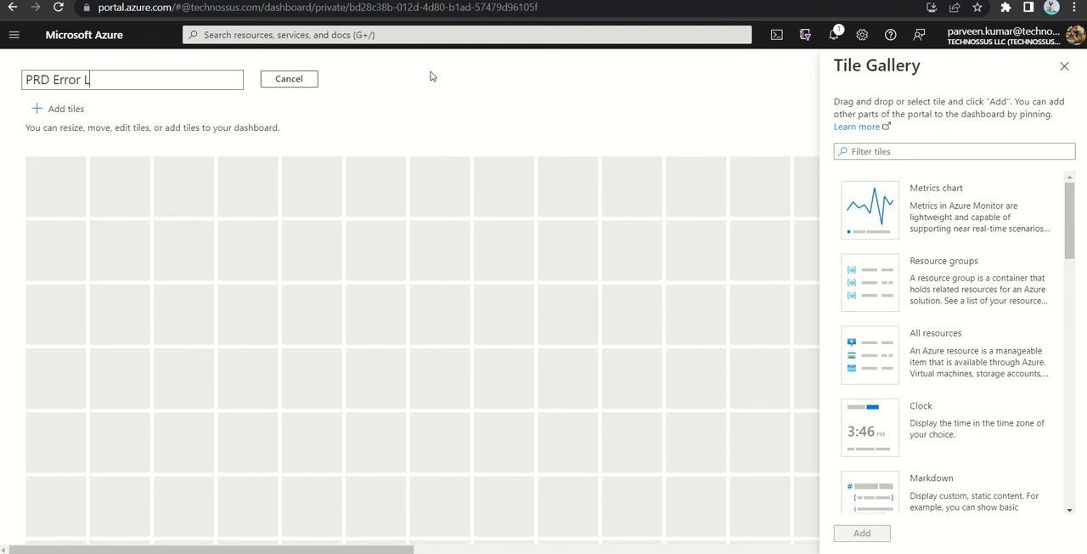
text(Dashboa)
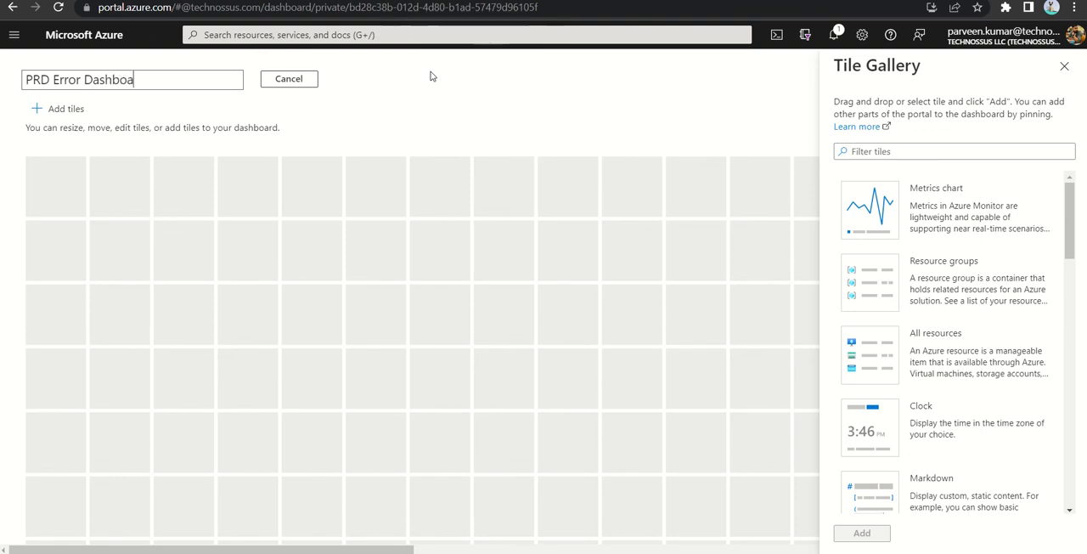
text(rd)
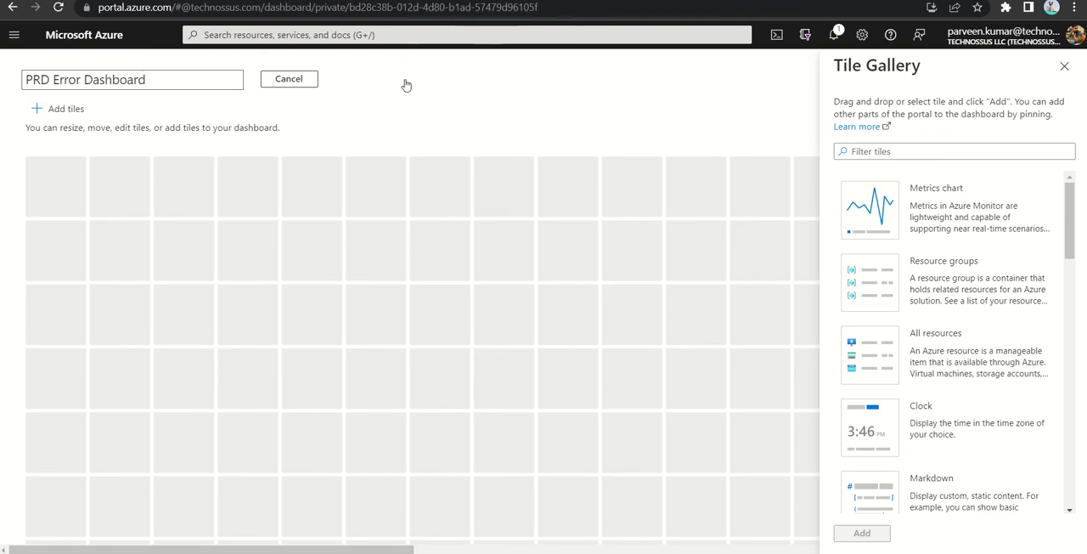
click(132, 79)
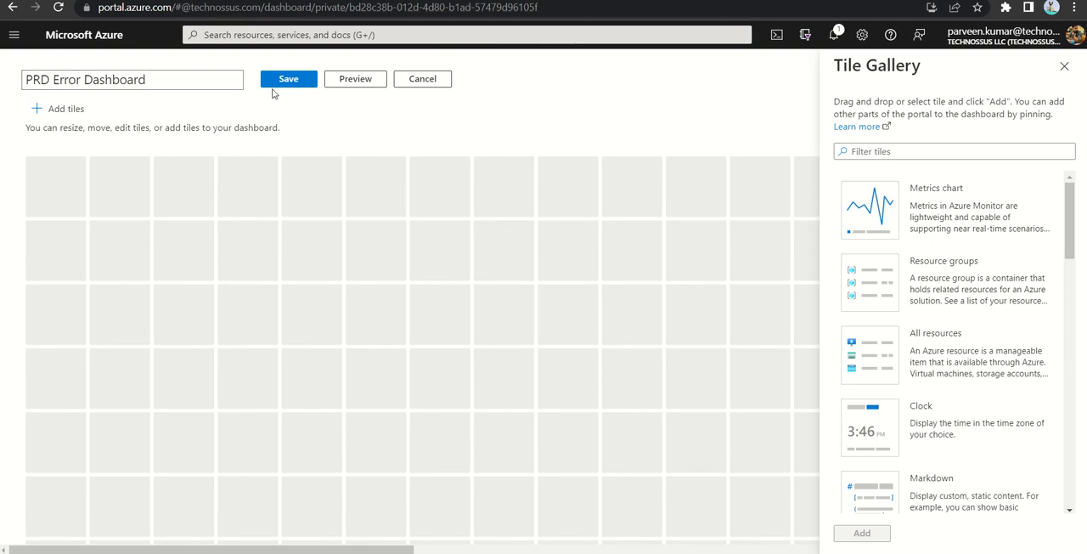
mouse_move(296, 93)
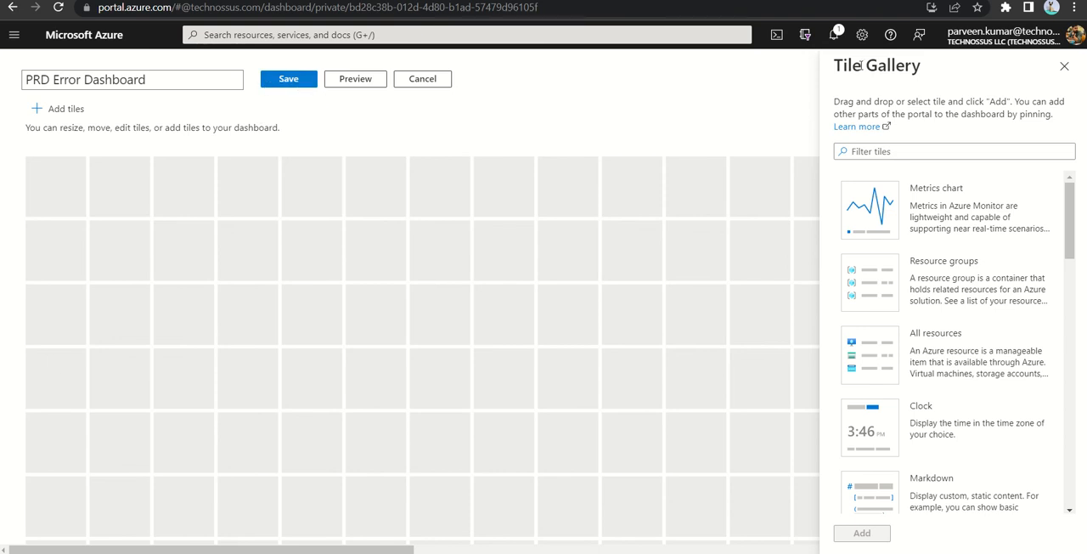
mouse_move(975, 320)
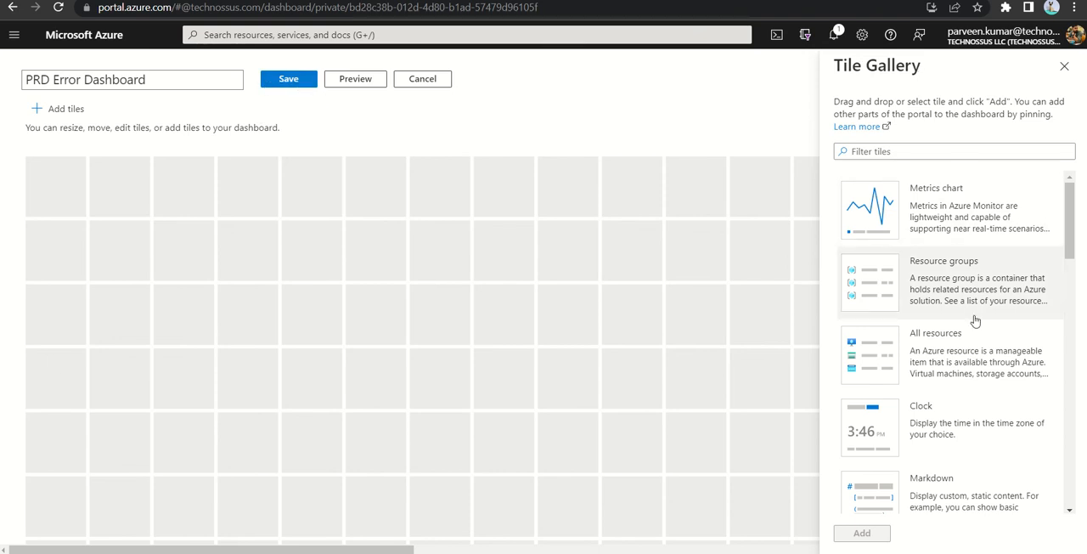
Scroll through the Tile Gallery and close it without adding tiles
scroll(down, 3)
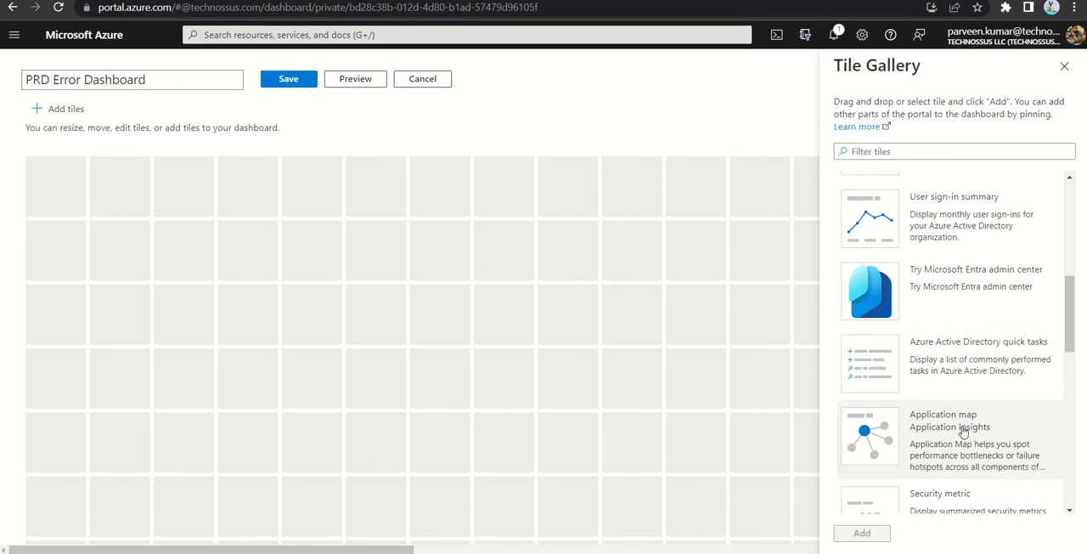
scroll(down, 3)
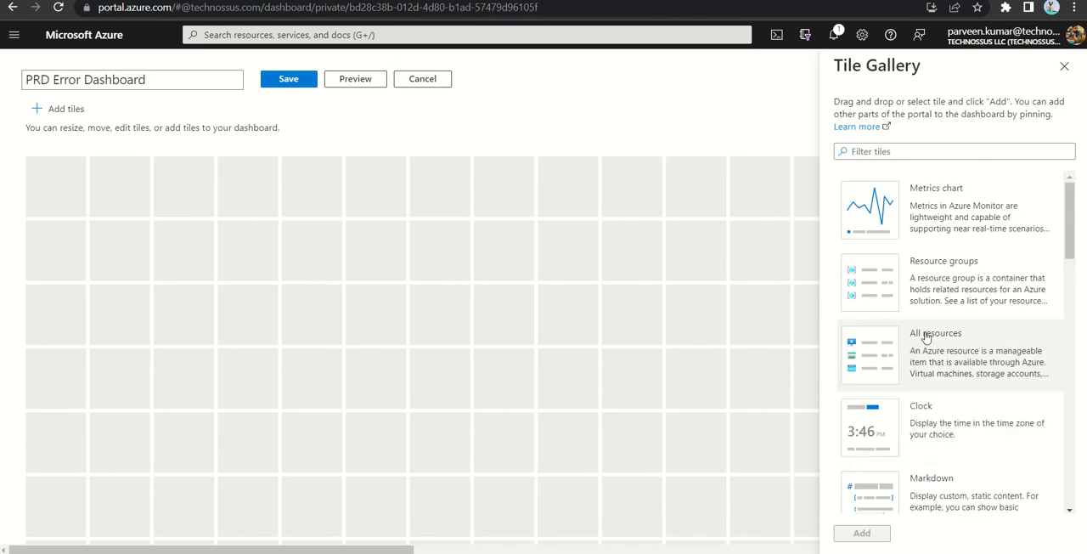
mouse_move(935, 332)
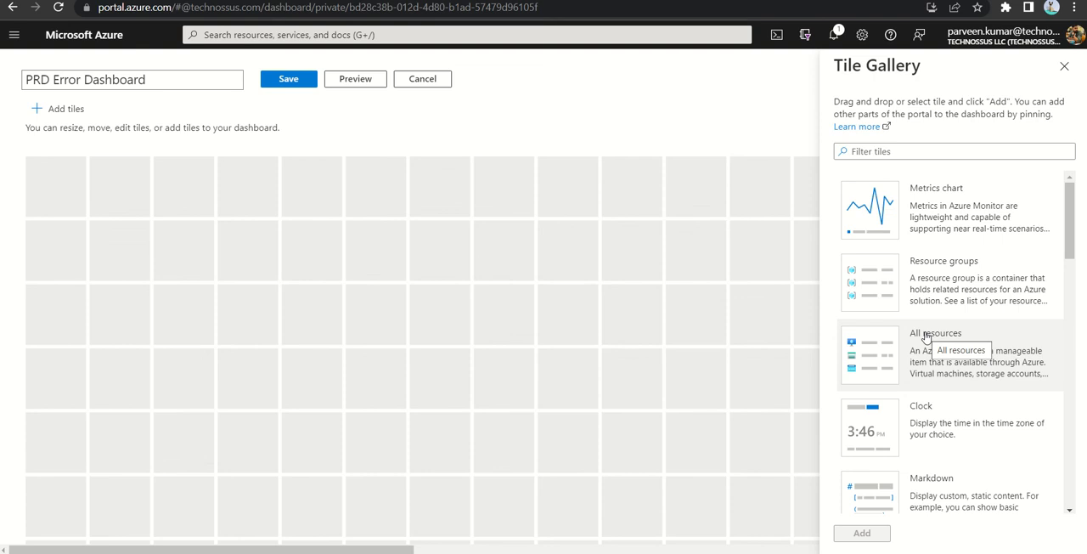
mouse_move(1015, 130)
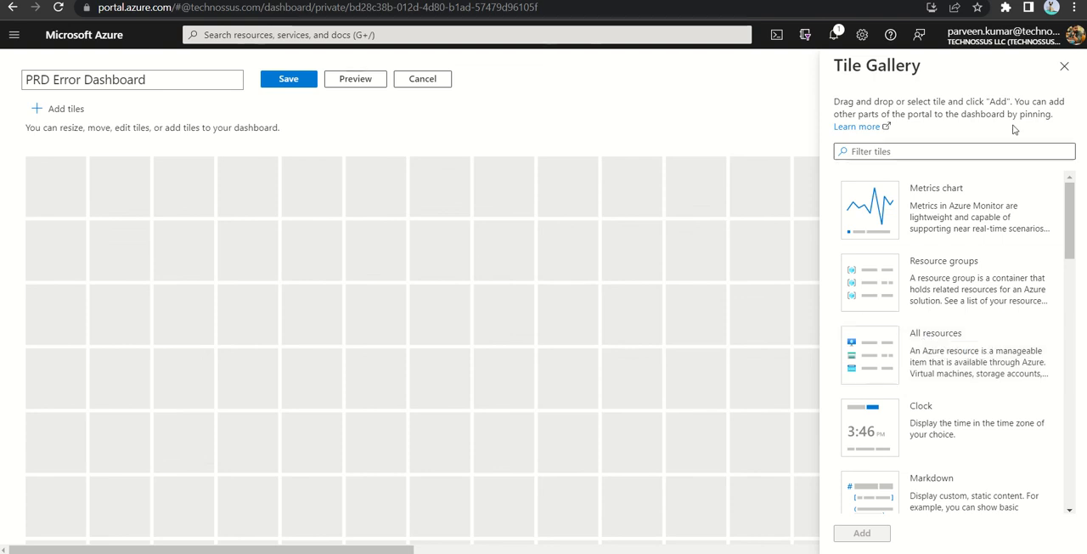
click(1065, 67)
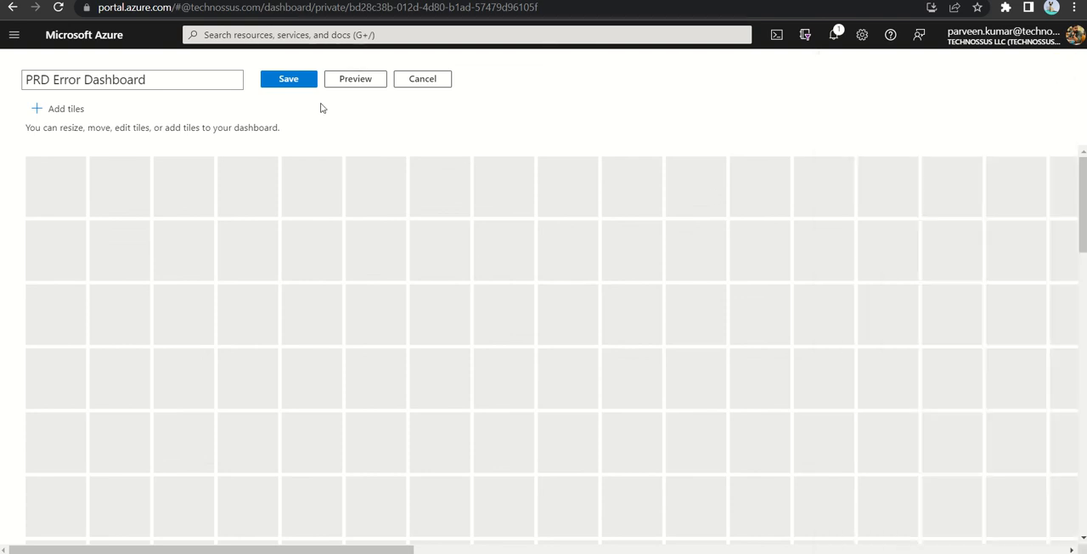
Save the empty PRD Error Dashboard and open the dashboard list
click(288, 79)
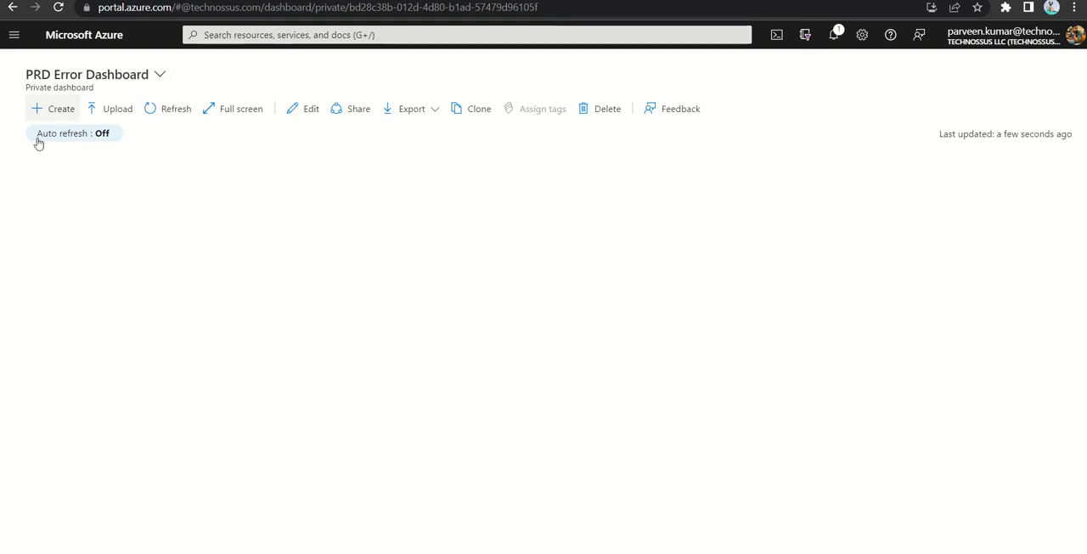
mouse_move(53, 108)
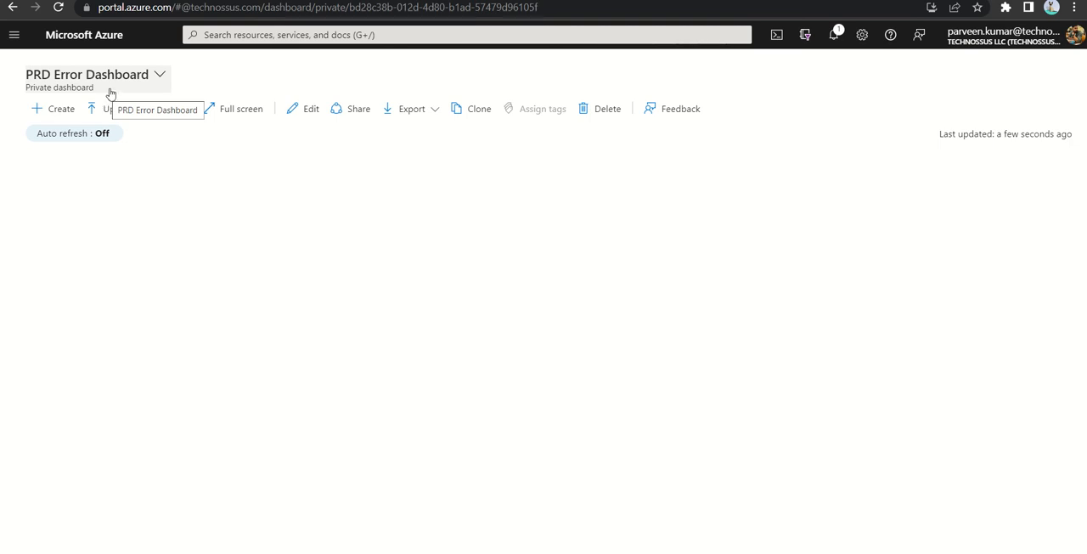
click(159, 75)
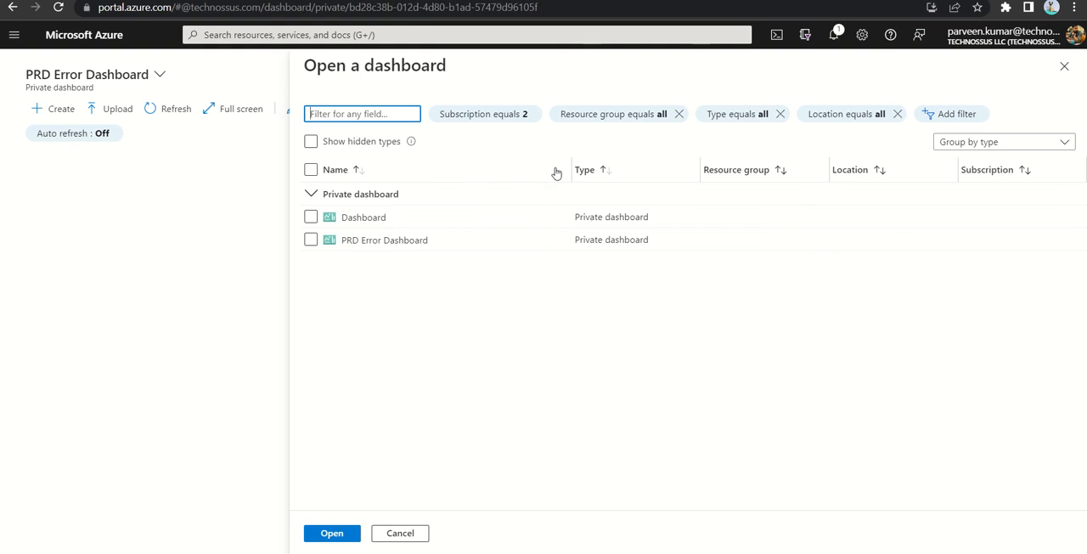
mouse_move(531, 193)
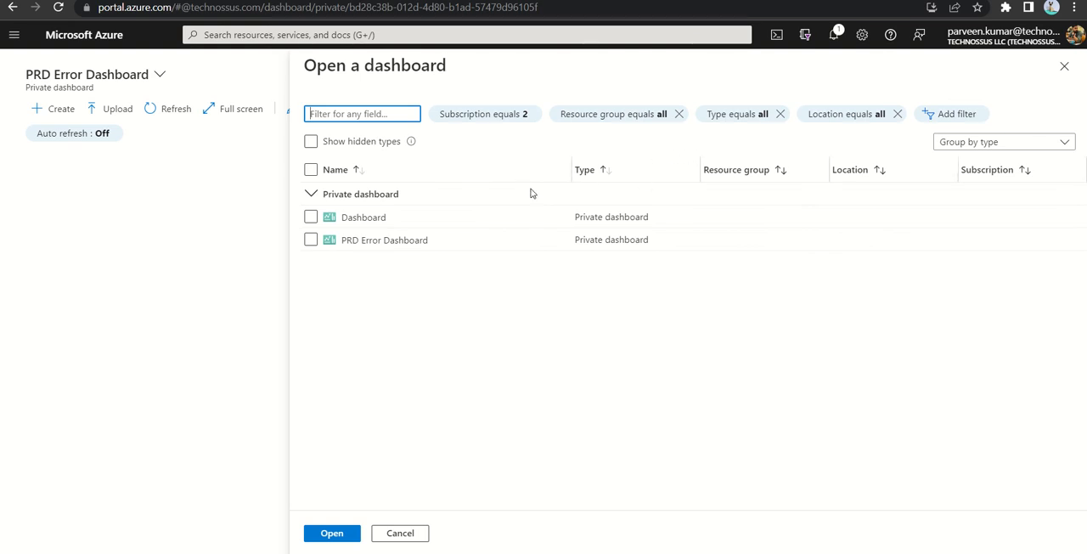
mouse_move(430, 304)
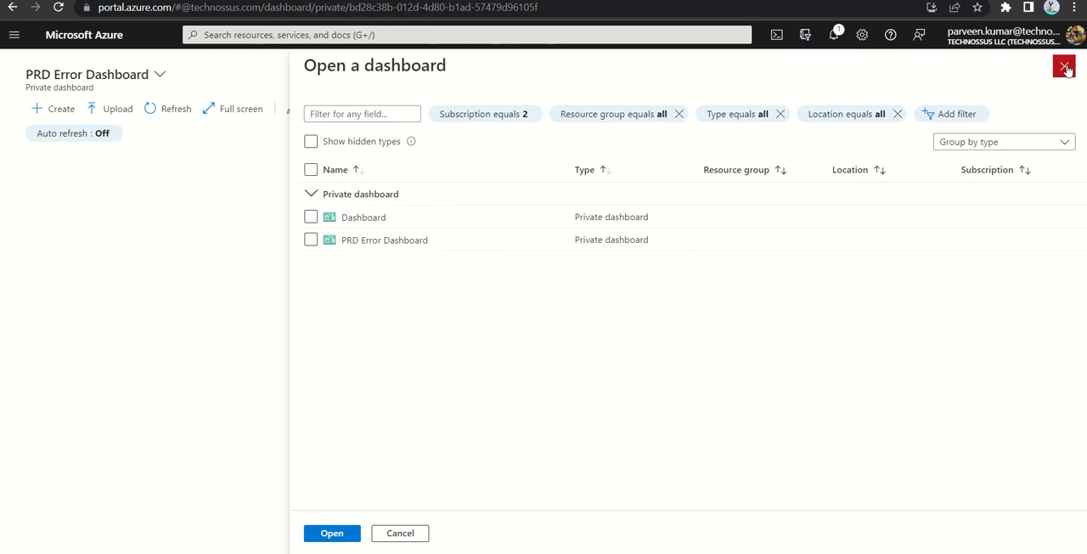
Close the Open a dashboard pane
click(1064, 67)
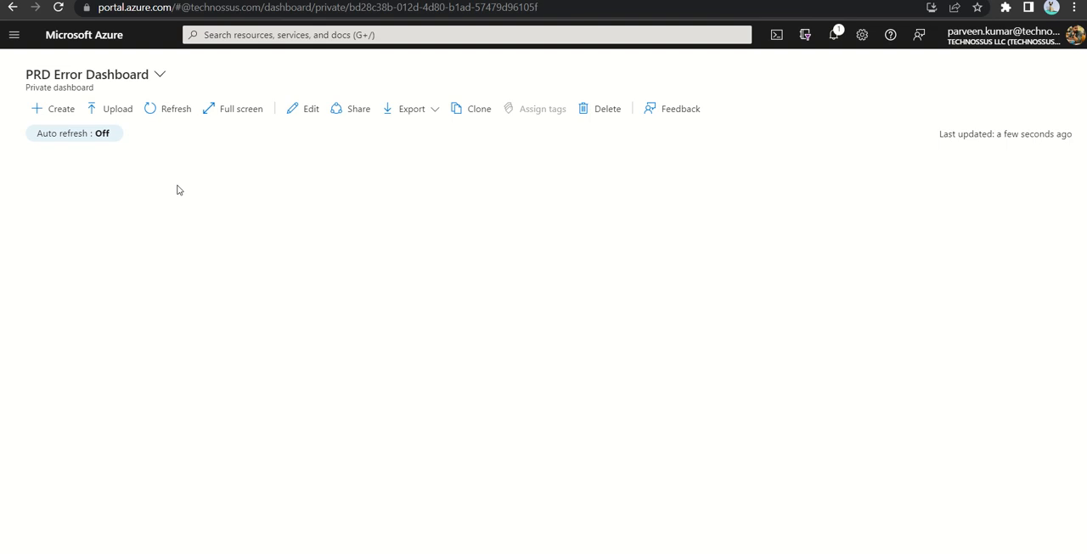
mouse_move(34, 96)
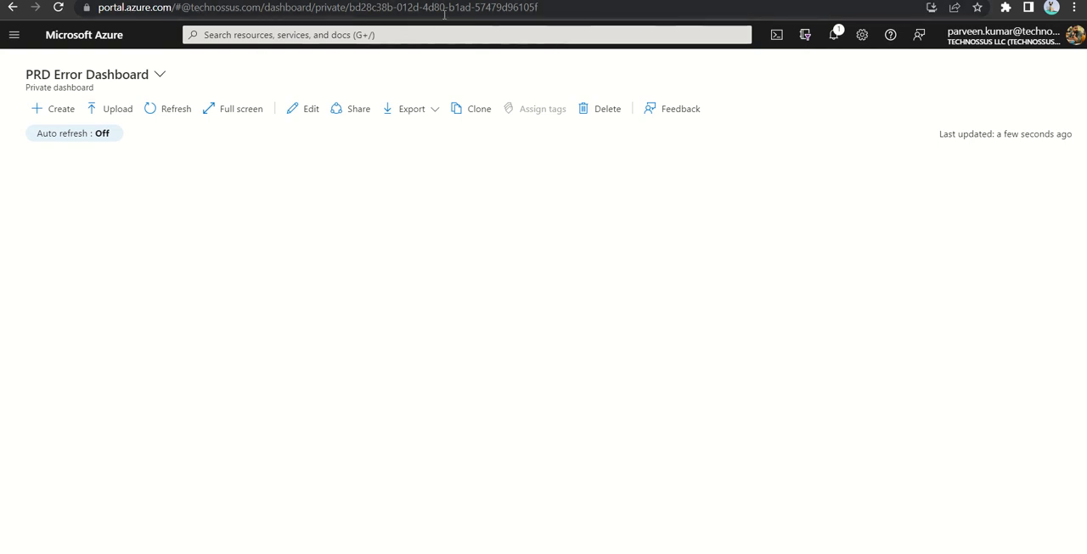
mouse_move(438, 59)
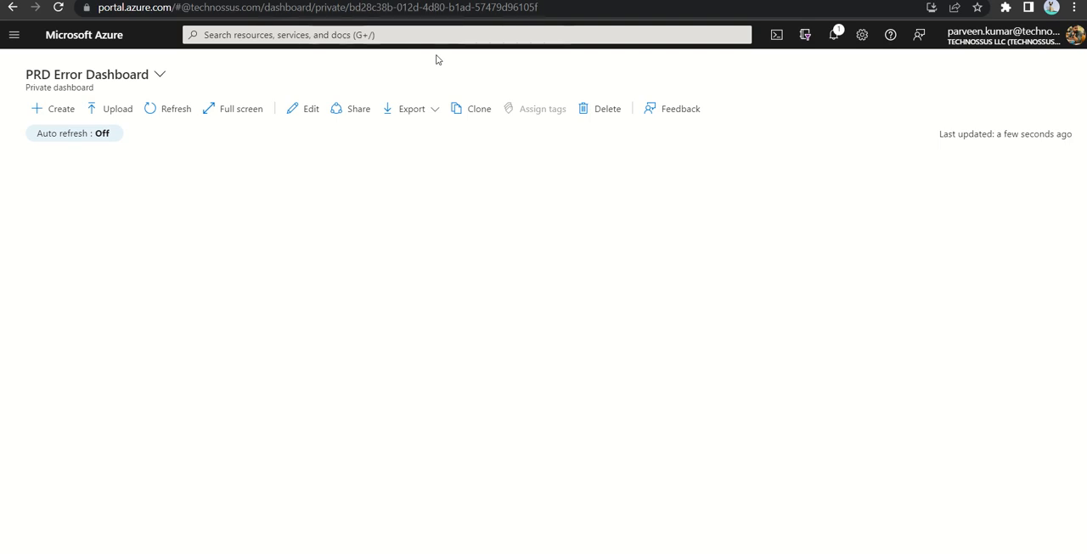
mouse_move(228, 106)
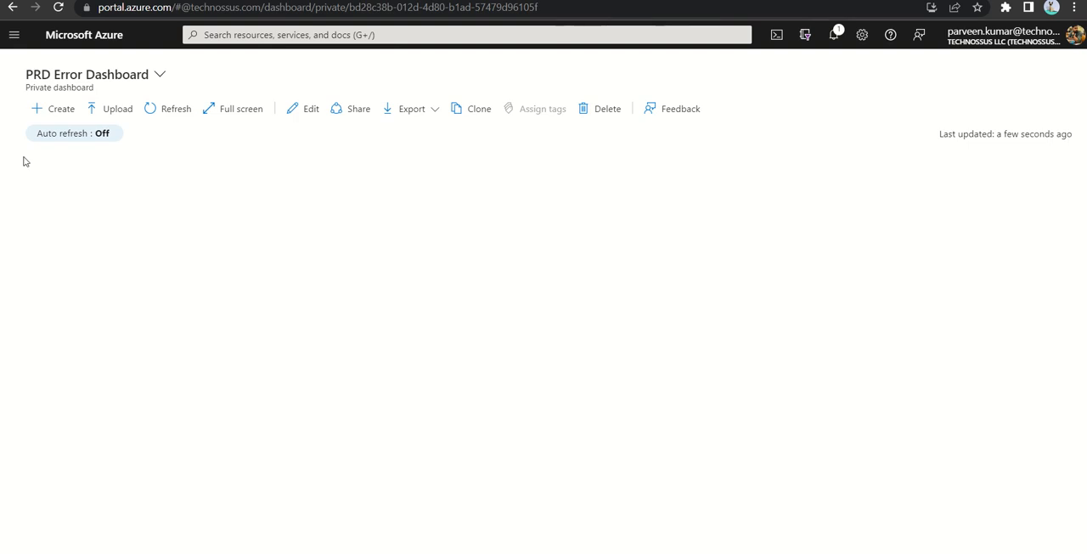
mouse_move(551, 237)
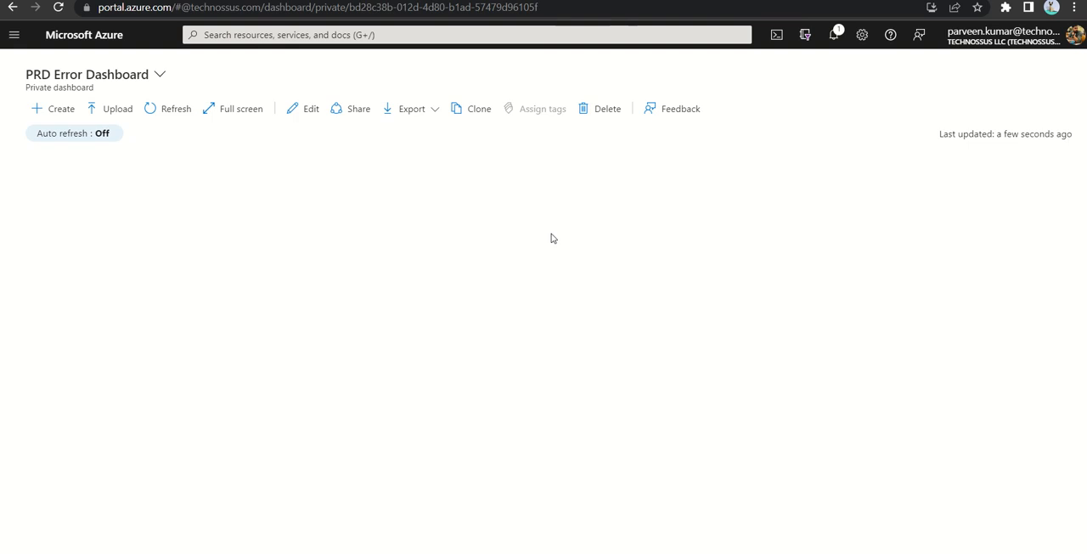
mouse_move(545, 238)
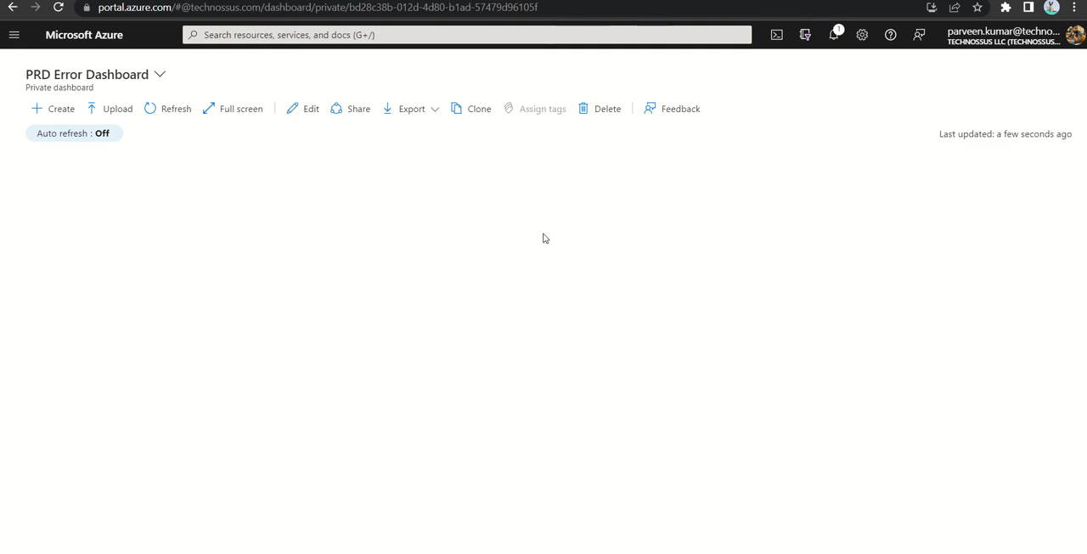
mouse_move(274, 173)
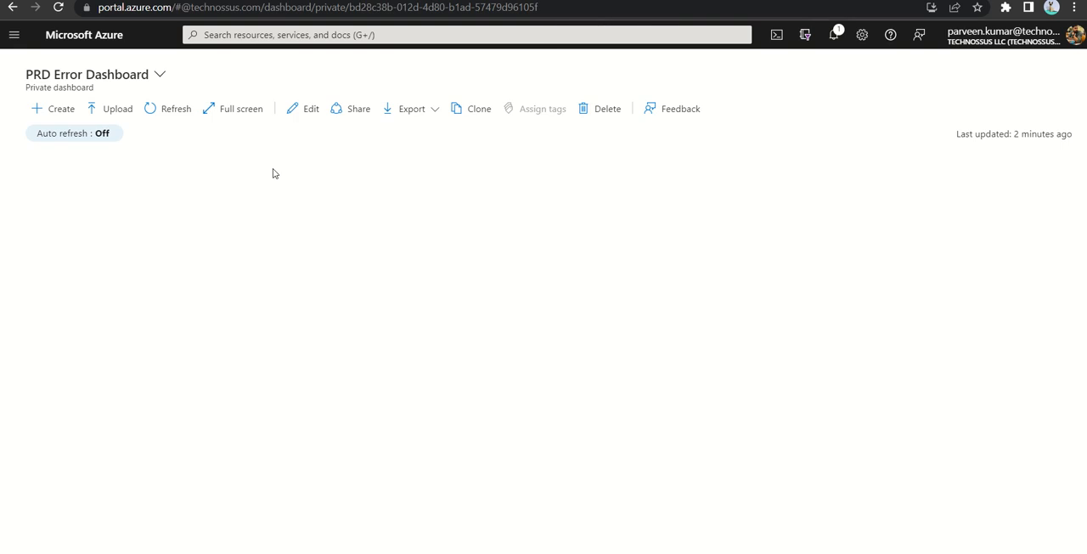
Open the global search dropdown above the empty dashboard
click(466, 35)
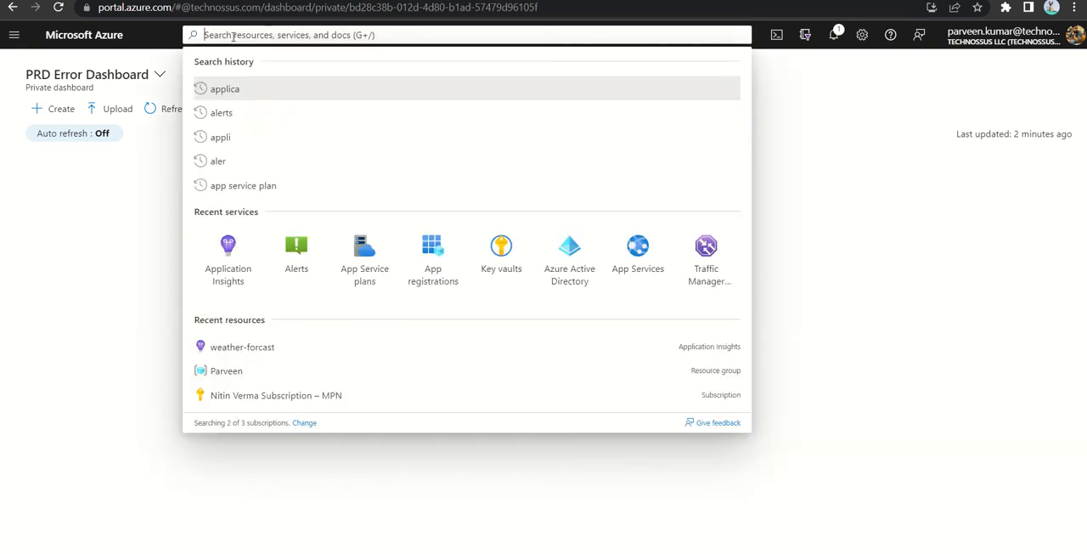
Search 'application', open the weather-forcast Application Insights resource, and go to Logs
text(a)
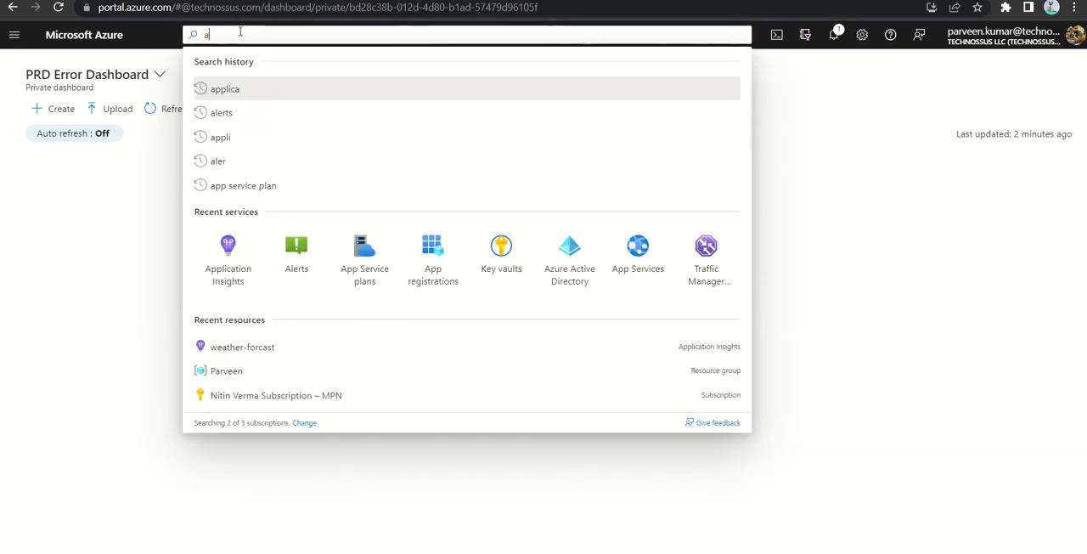
text(pplication ins)
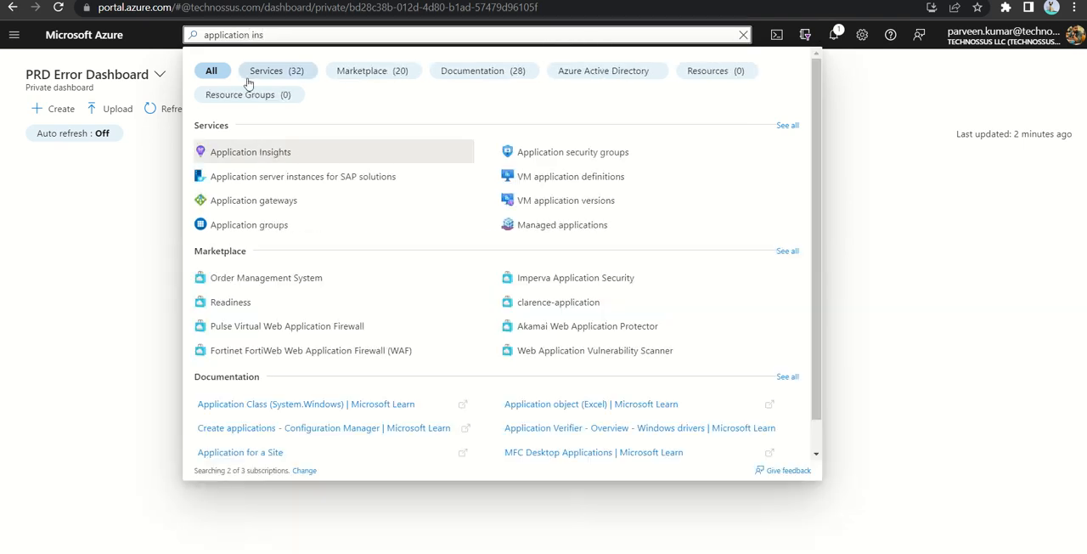
click(249, 151)
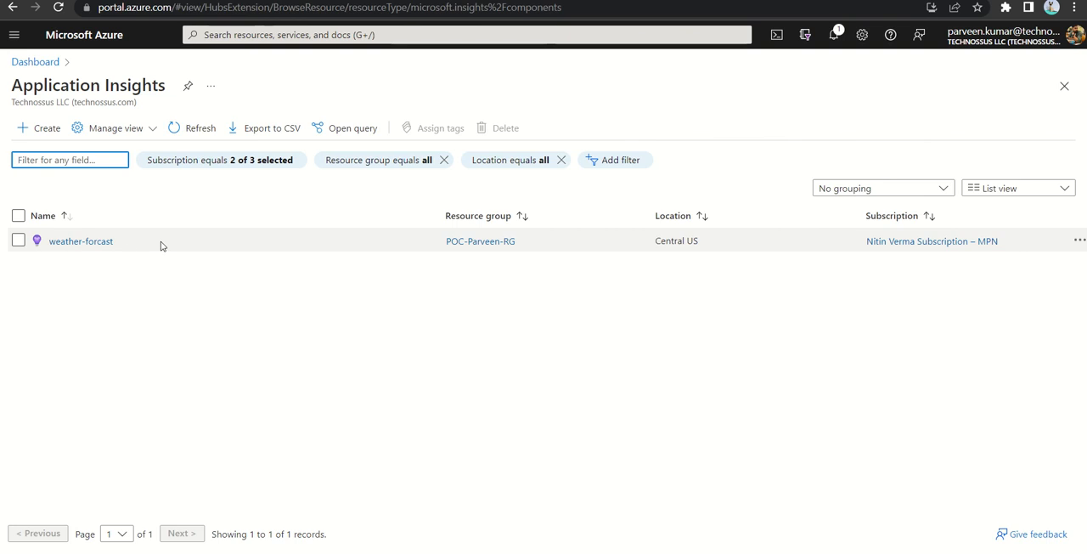
click(80, 240)
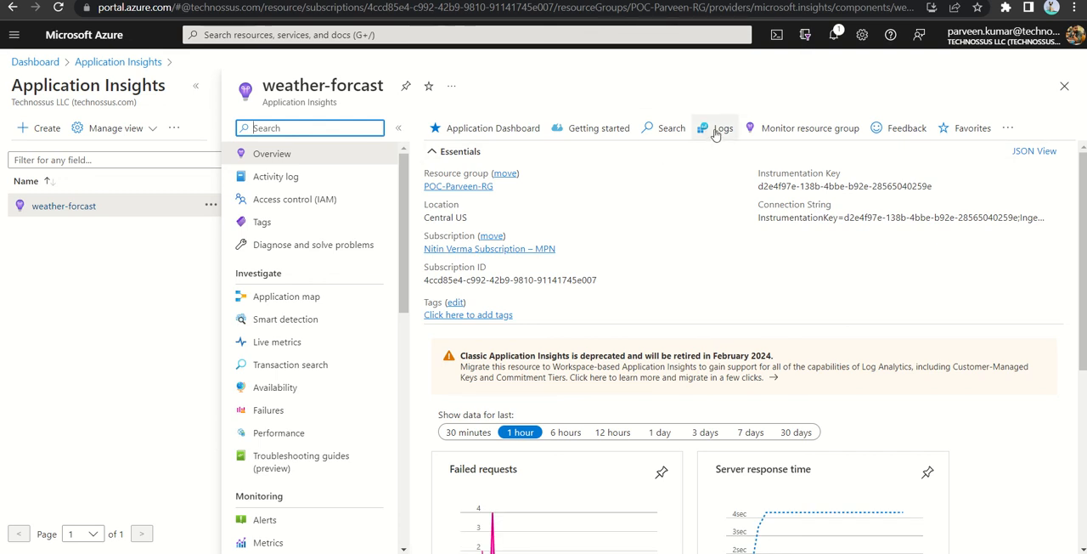
click(723, 128)
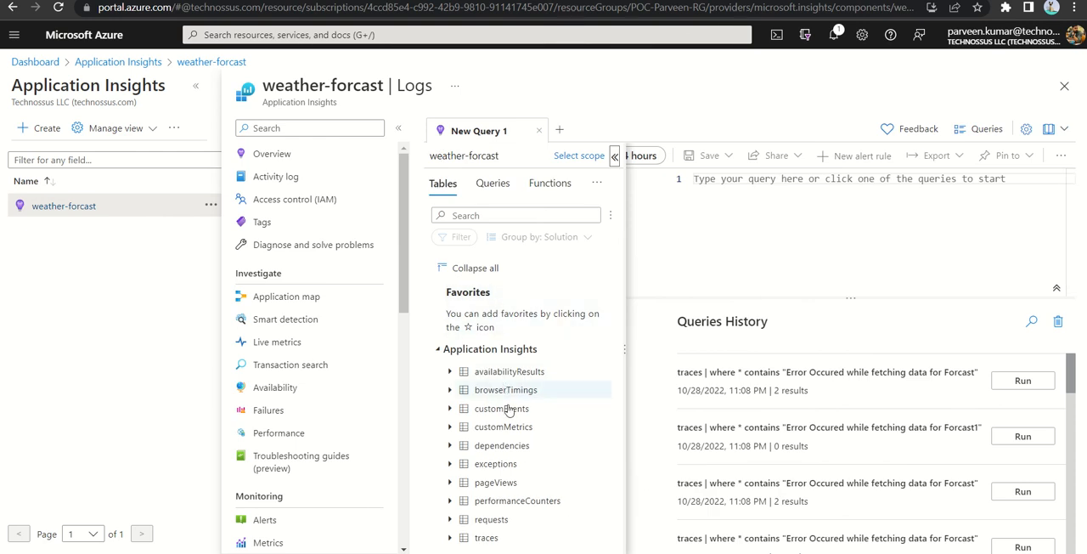
mouse_move(501, 463)
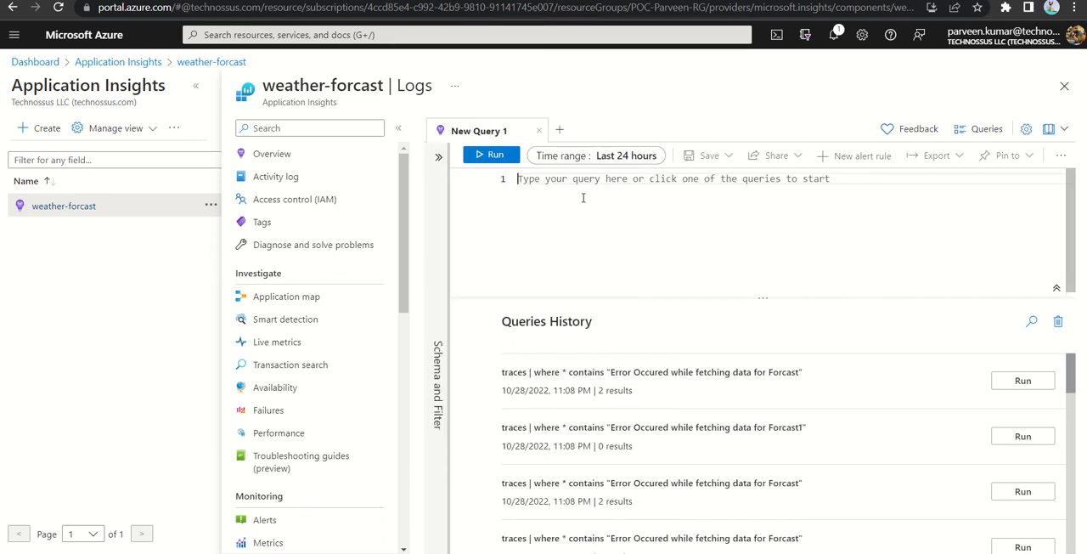
Run a traces query containing "Error occured while fetching data for Forcast"
text(traces)
text(| where *)
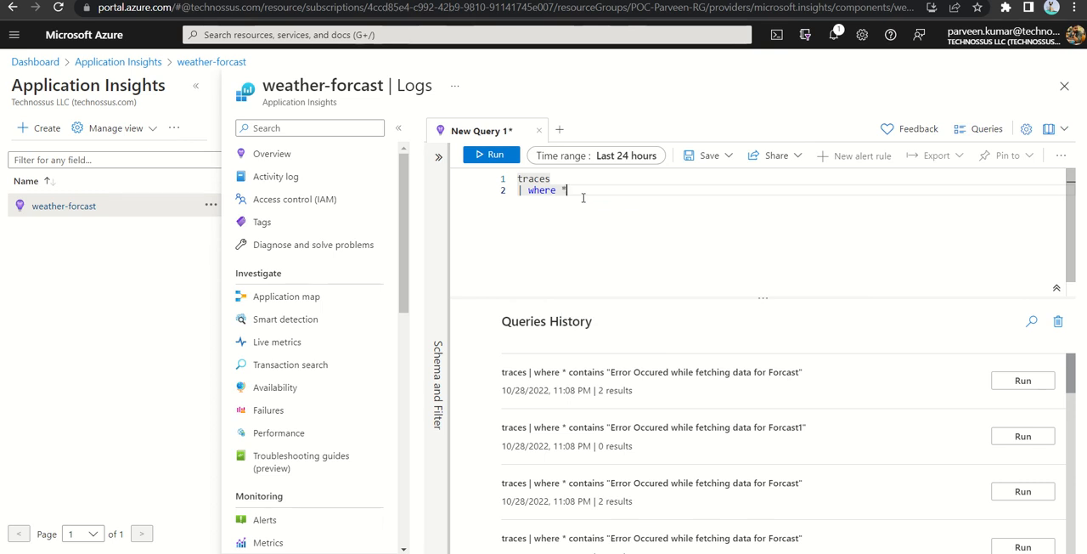
text(contains)
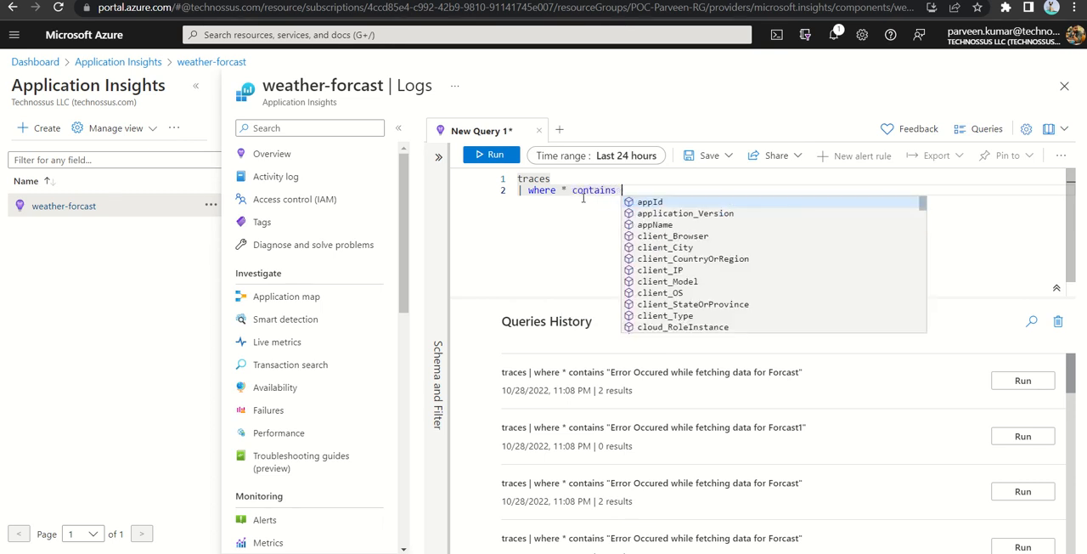
text("Error)
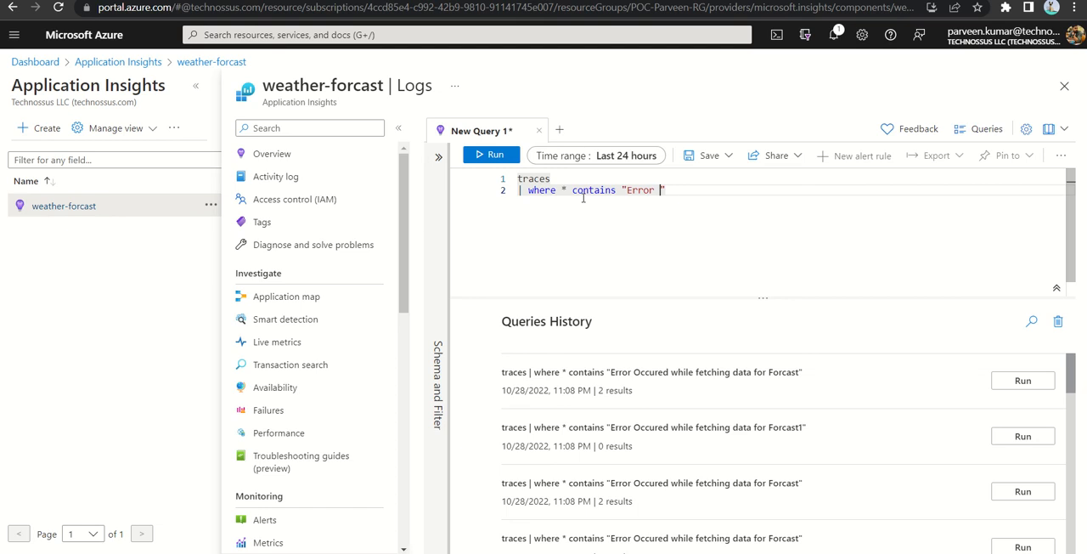
text(occured while f)
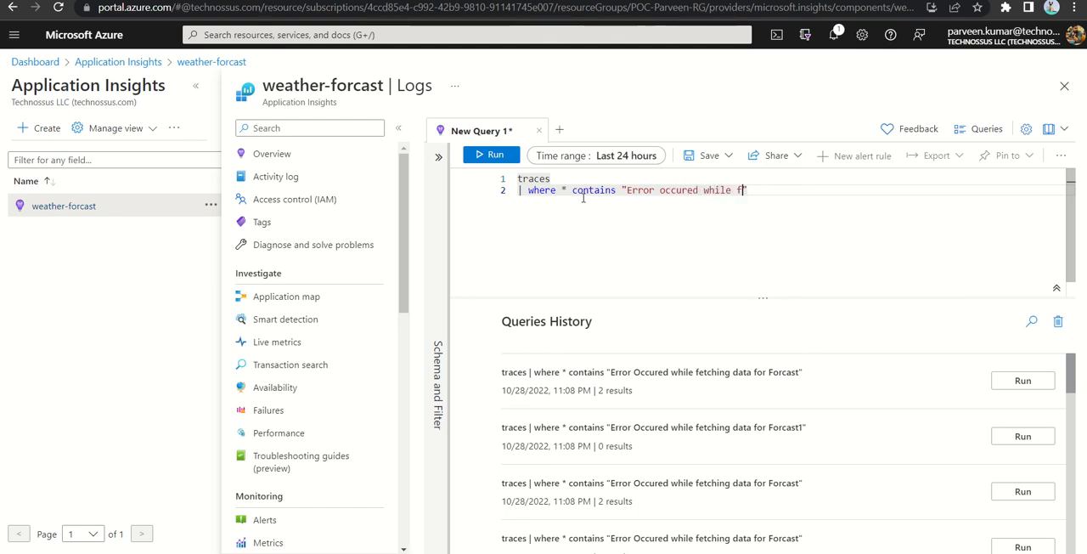
text(etching)
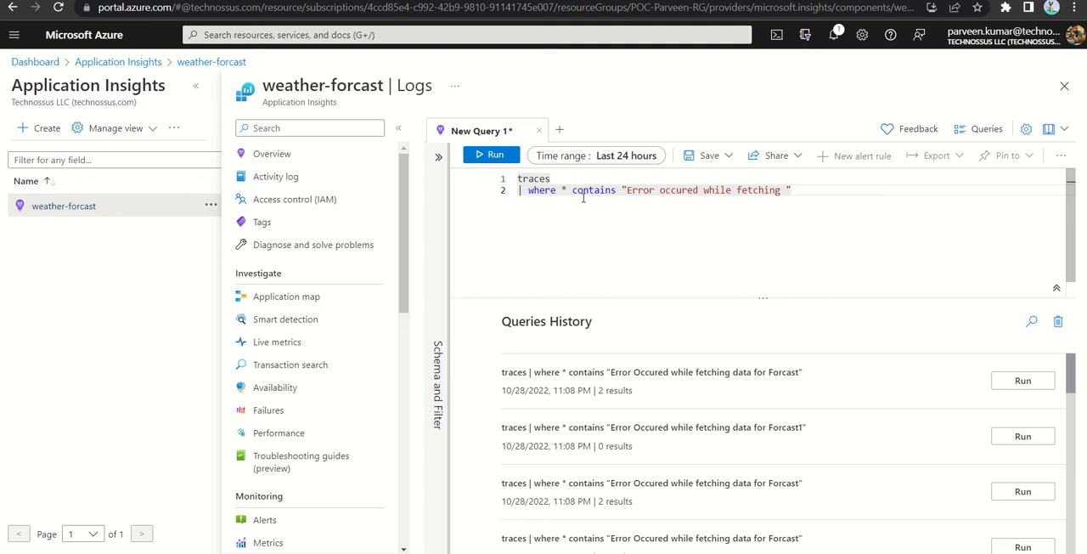
text(data for Forcast)
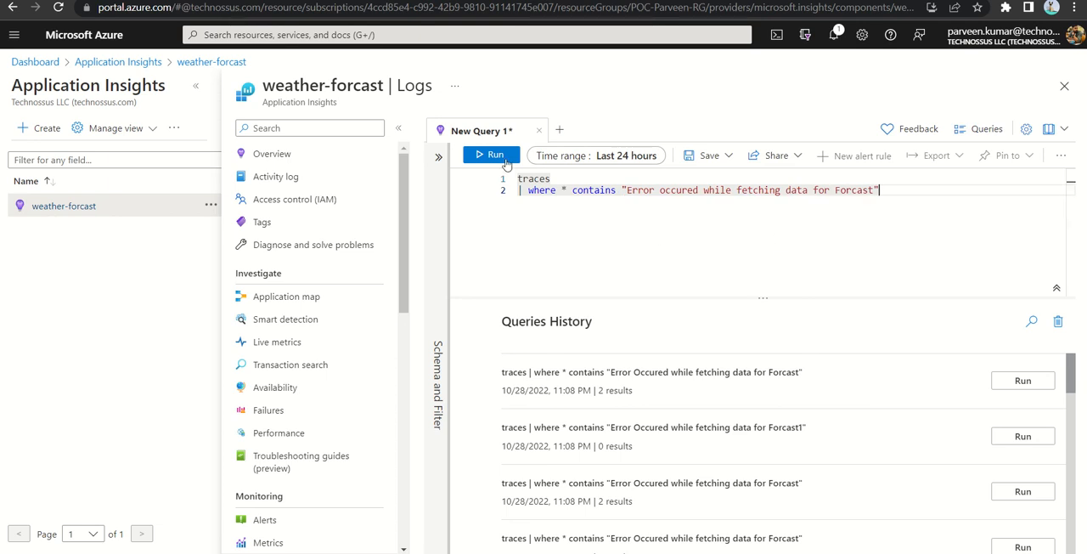
click(491, 155)
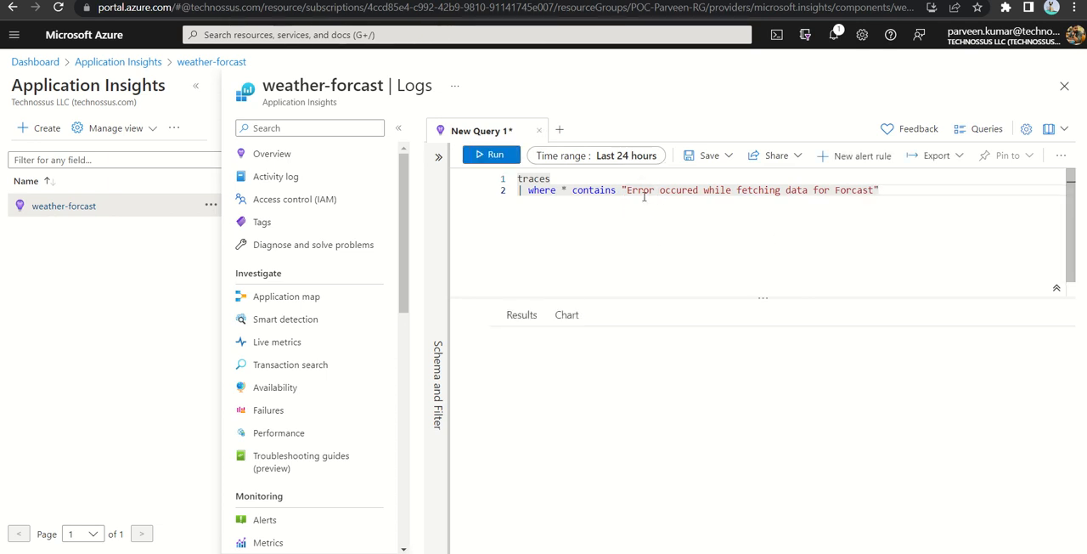
Rerun the query and review the two severityLevel 3 trace rows
click(490, 154)
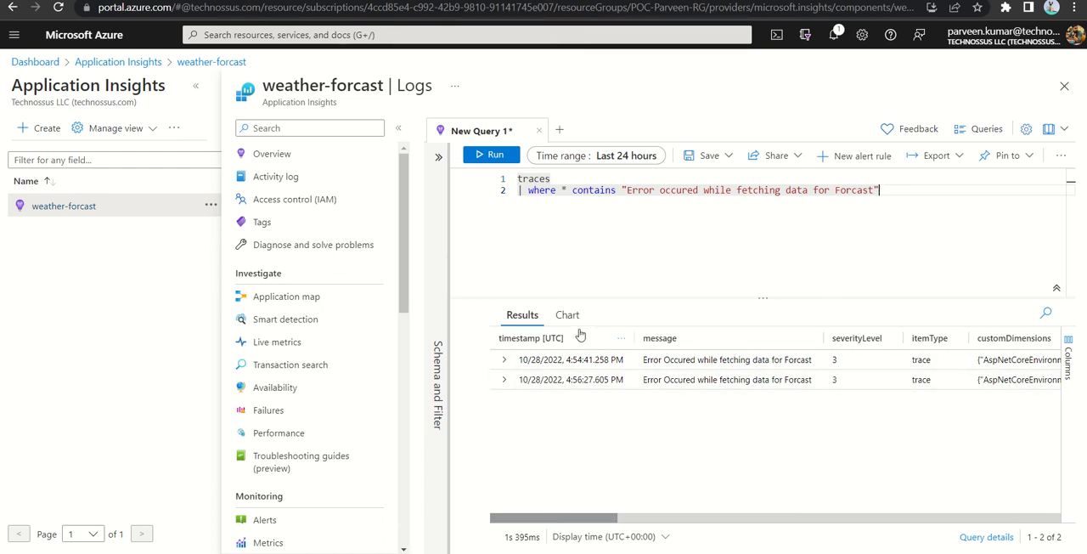
mouse_move(1007, 156)
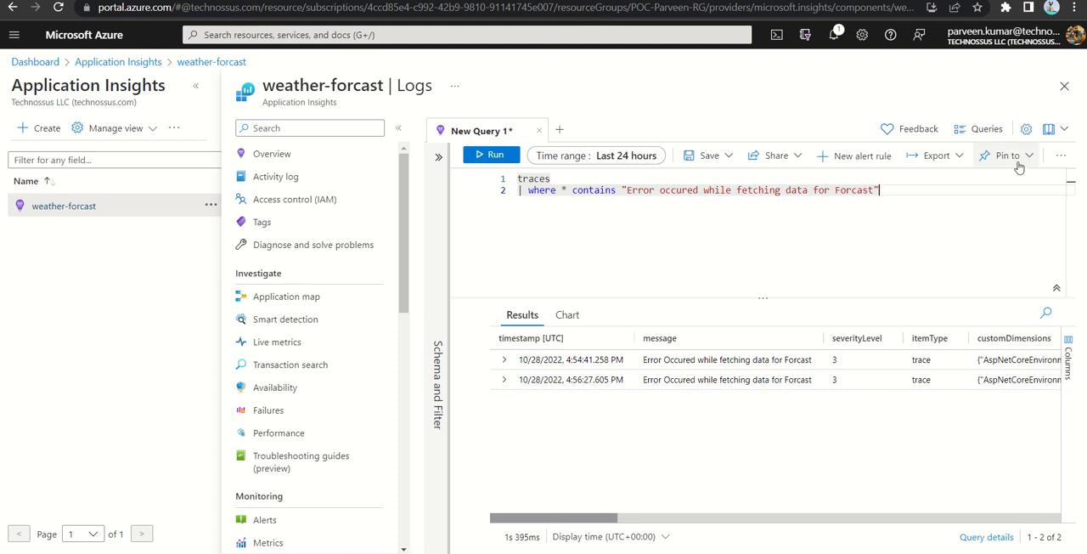
Pin the error-trace results to the existing private PRD Error Dashboard
click(1008, 156)
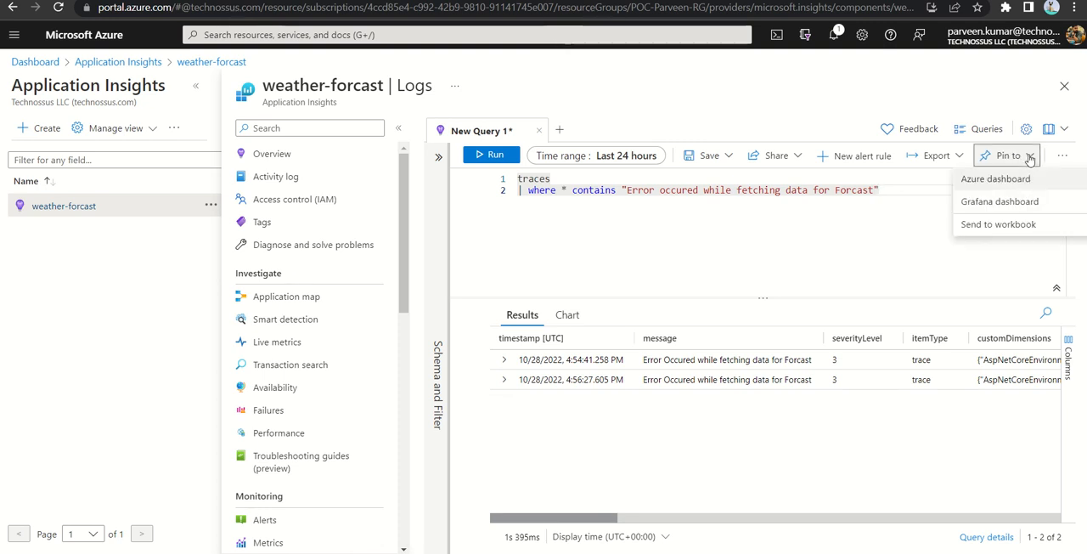
mouse_move(995, 178)
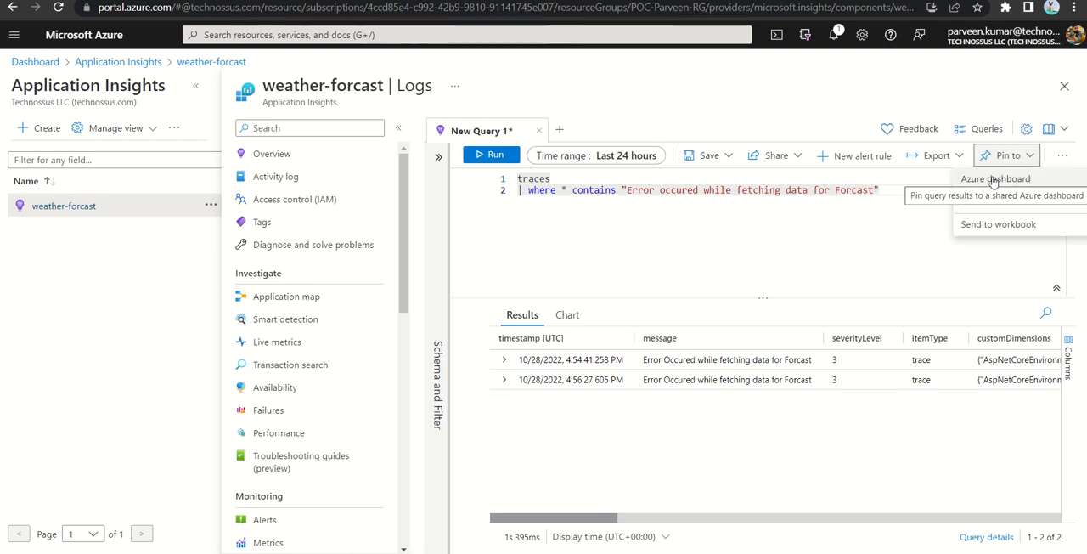
click(994, 178)
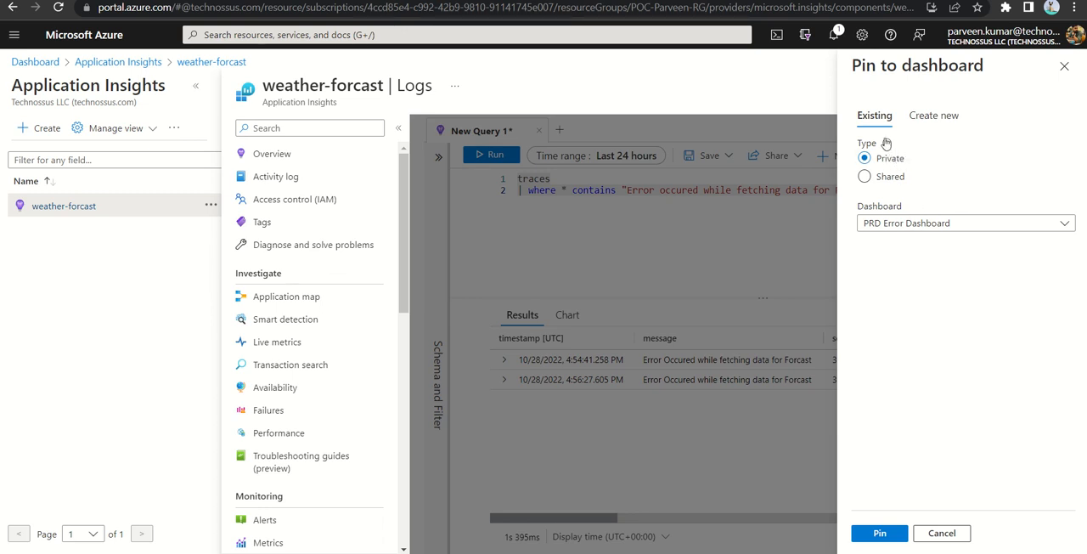
click(864, 176)
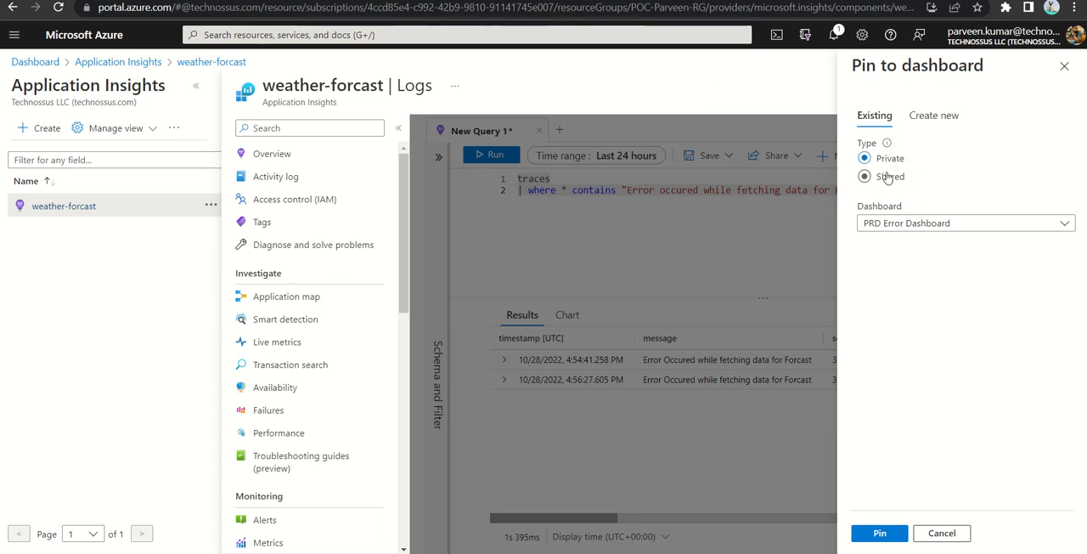
click(865, 158)
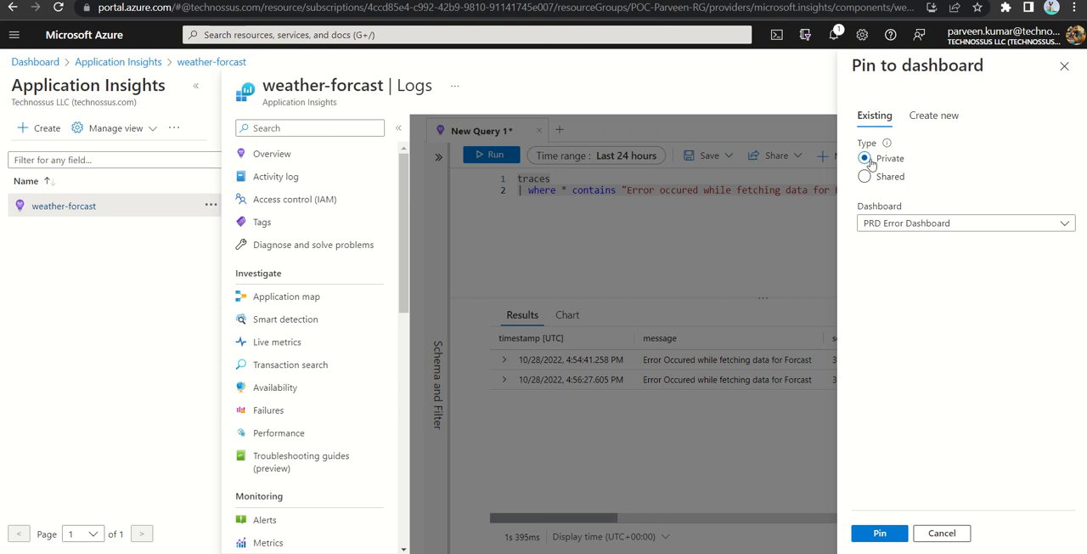
click(1064, 223)
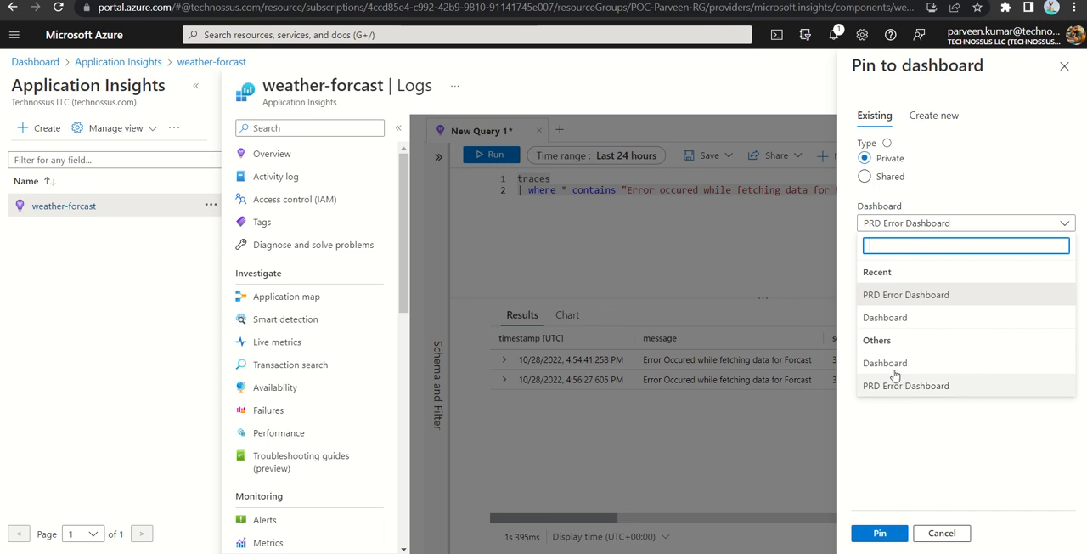
mouse_move(926, 317)
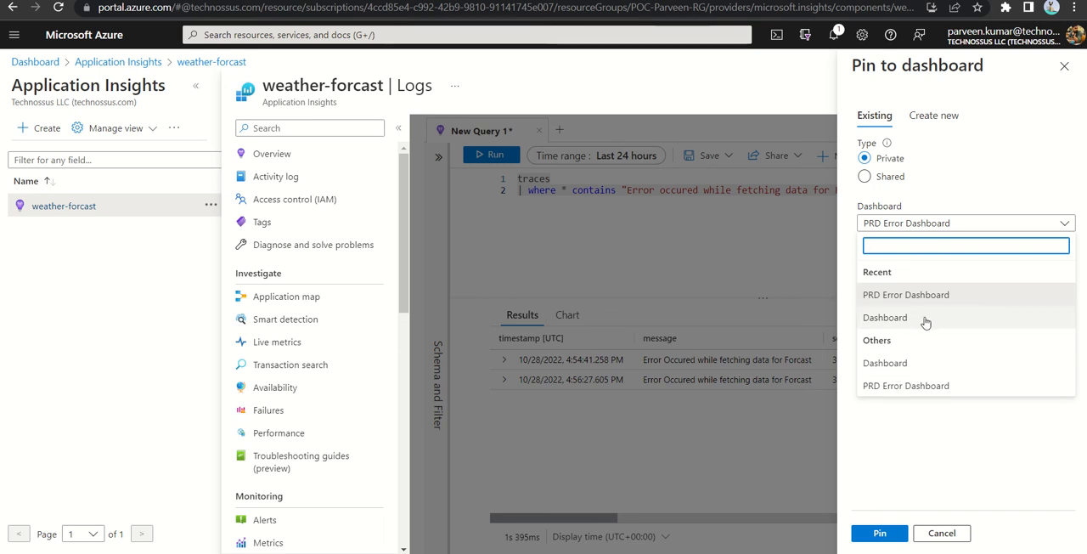
mouse_move(947, 295)
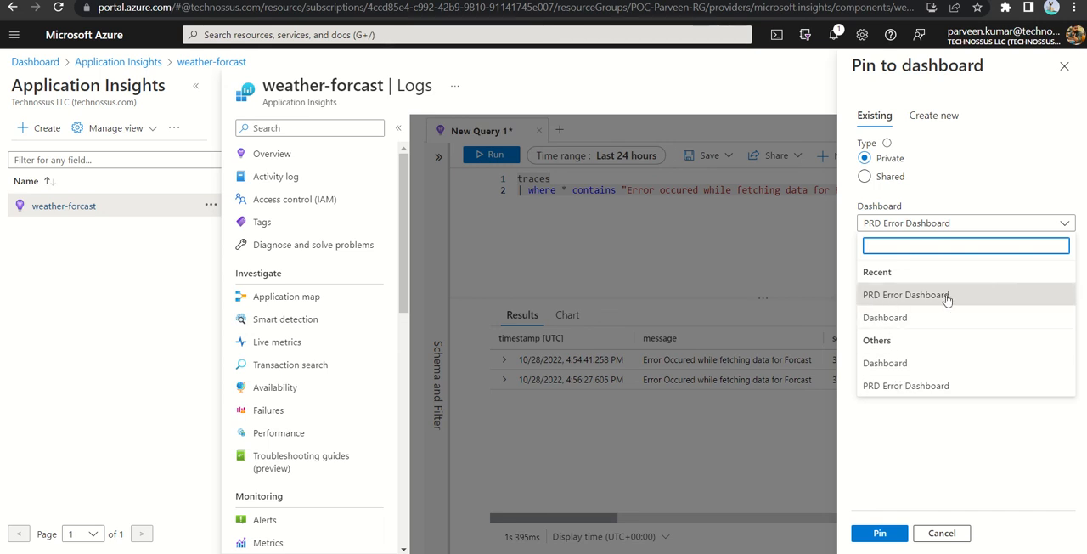
click(905, 295)
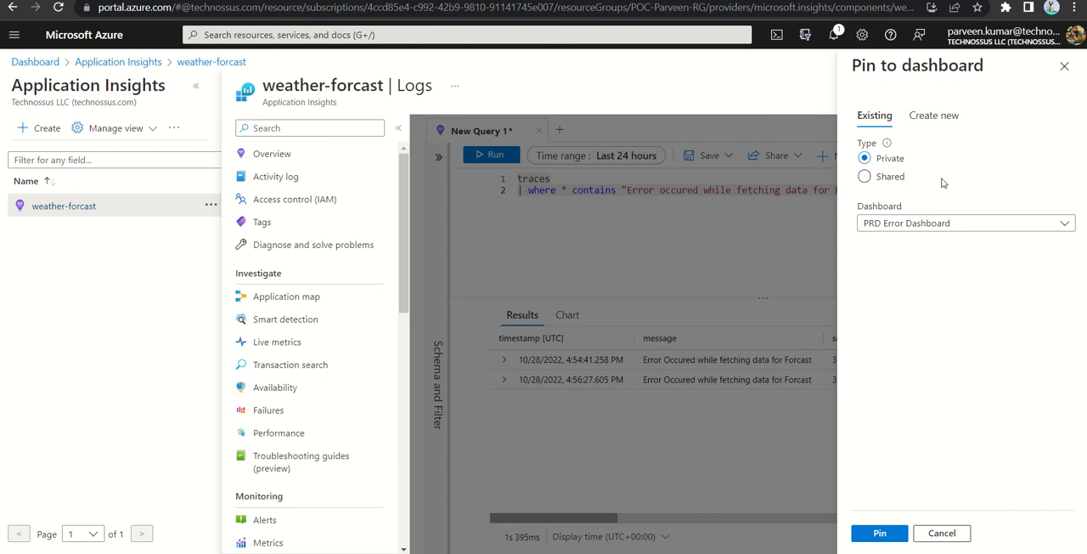
click(864, 176)
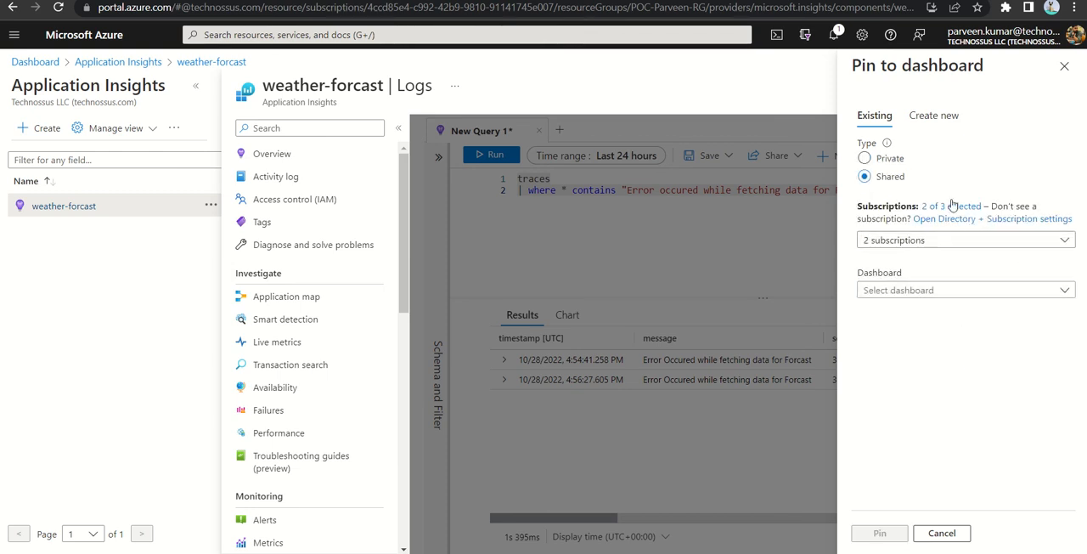
click(934, 115)
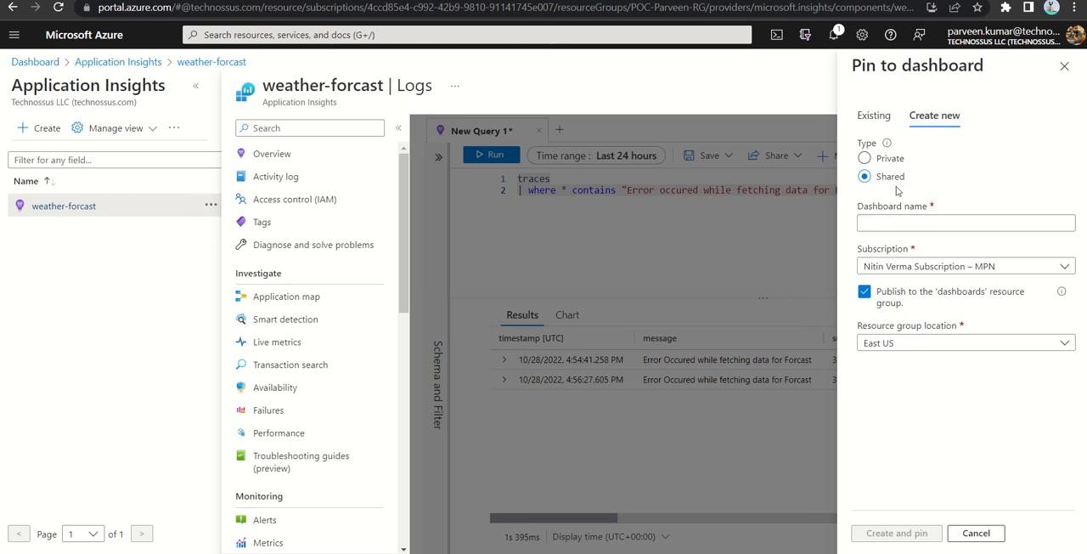
click(965, 222)
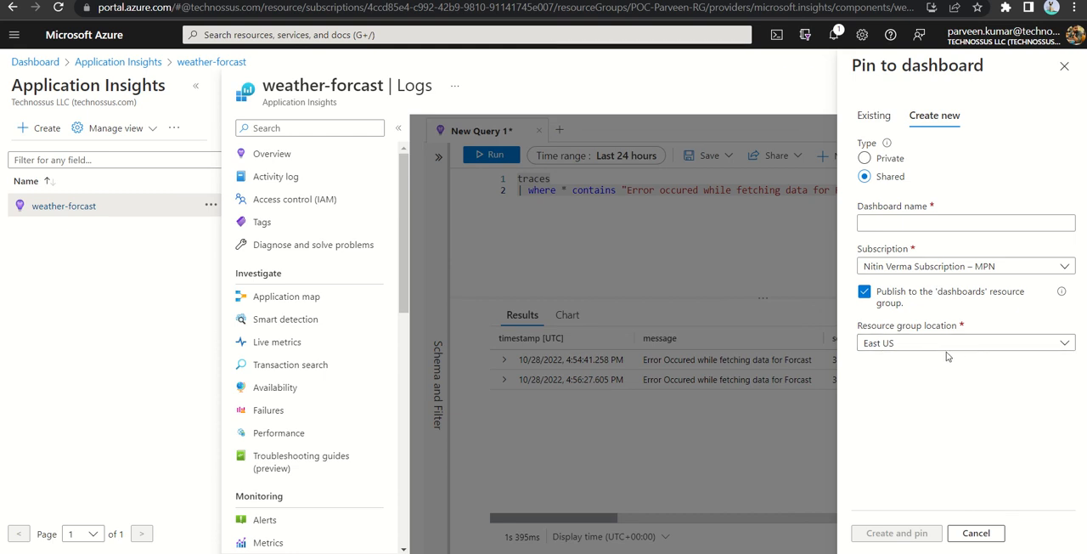
mouse_move(920, 121)
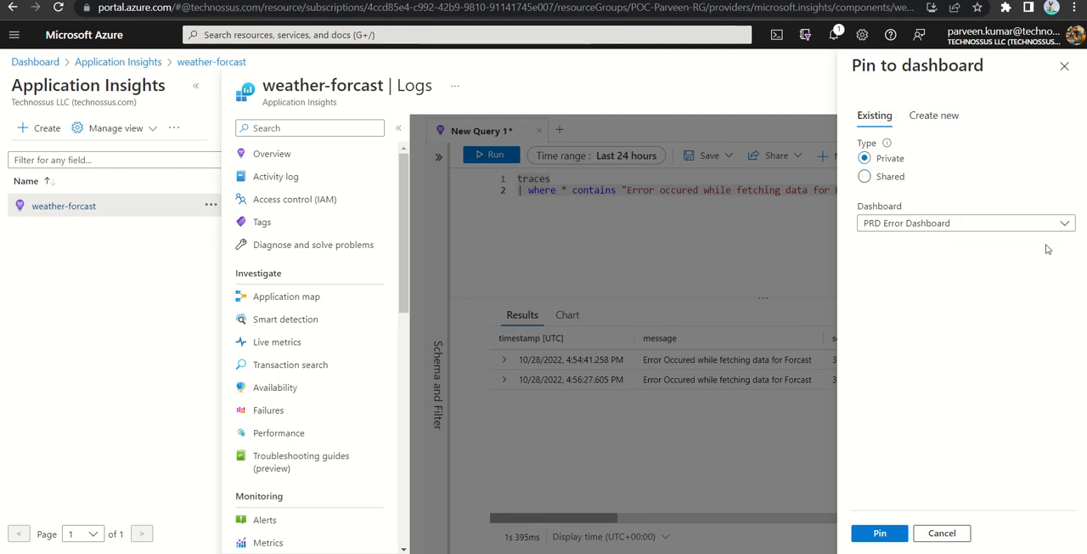
mouse_move(993, 244)
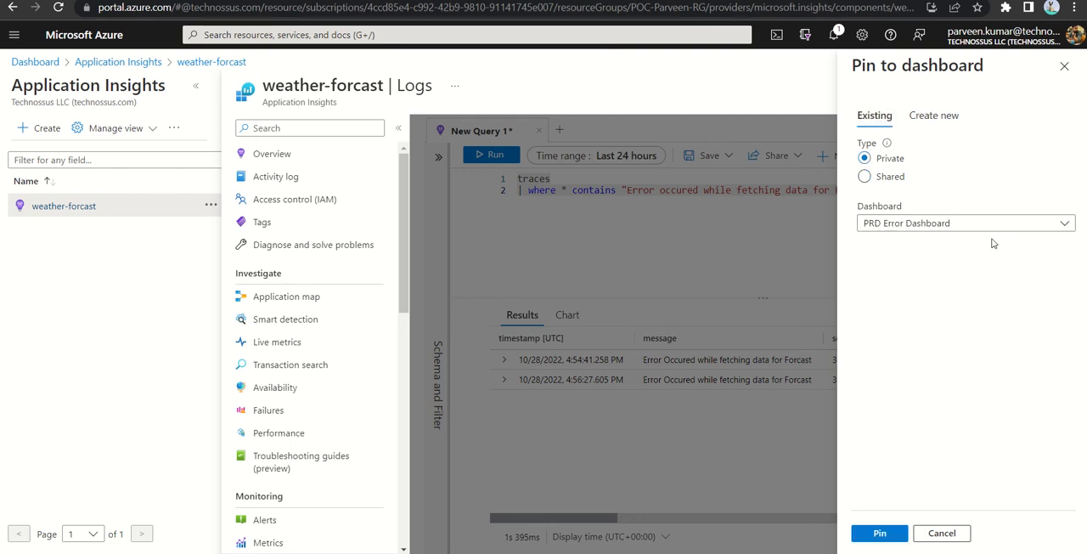
click(941, 533)
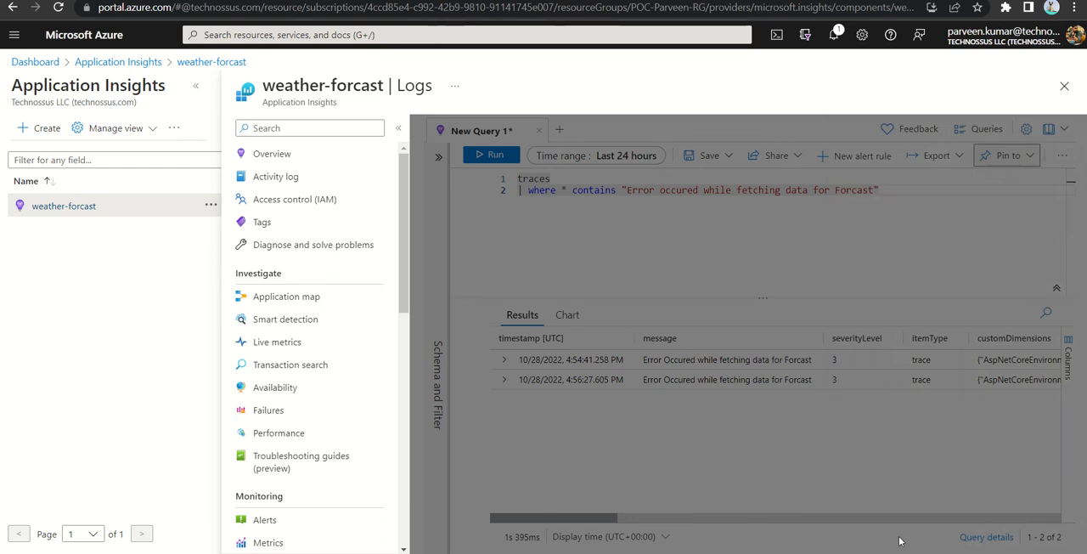
Go back to the portal home and reopen the weather-forcast query's two error-trace results in Logs
click(1007, 155)
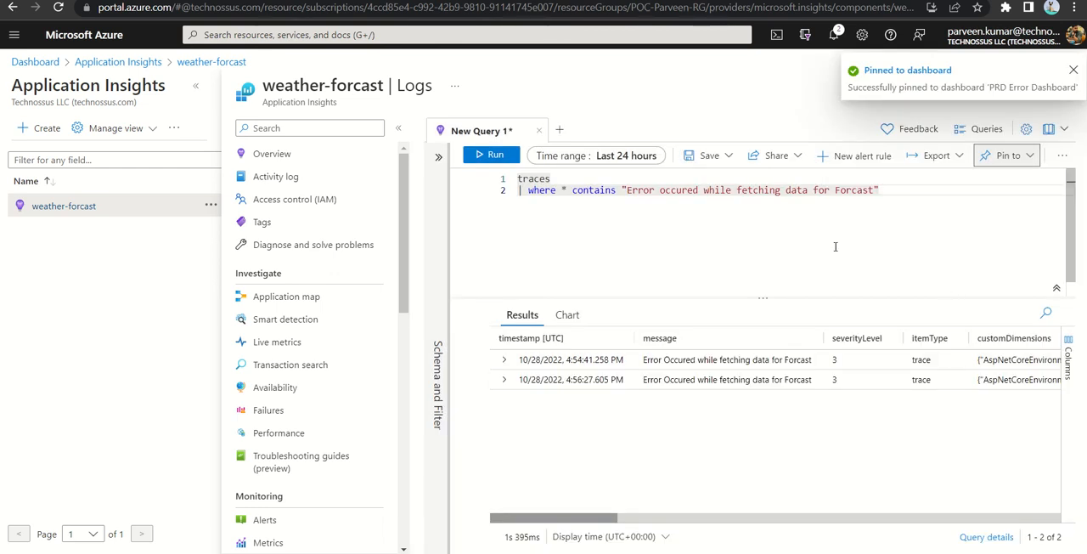
mouse_move(684, 274)
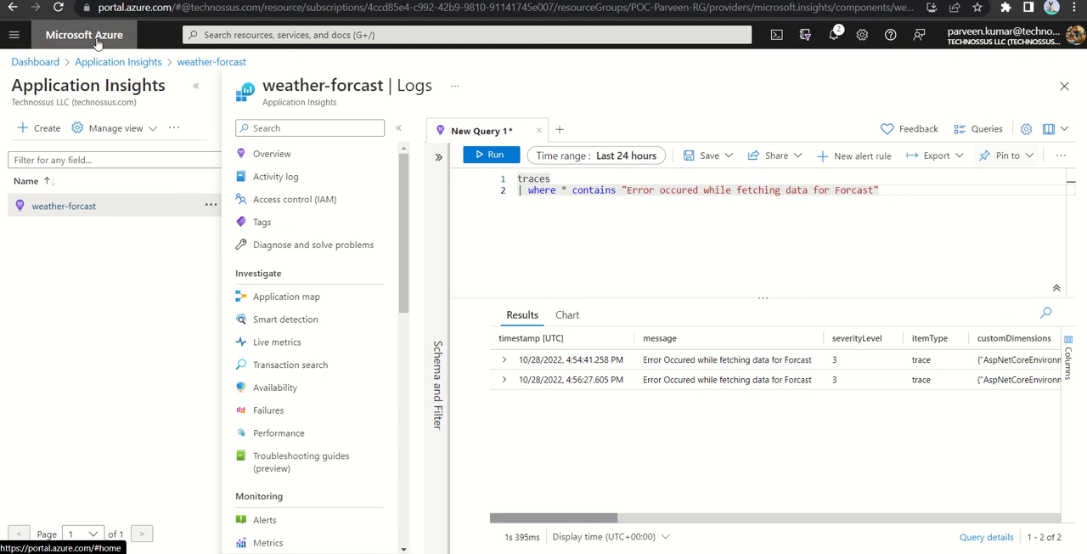
click(83, 35)
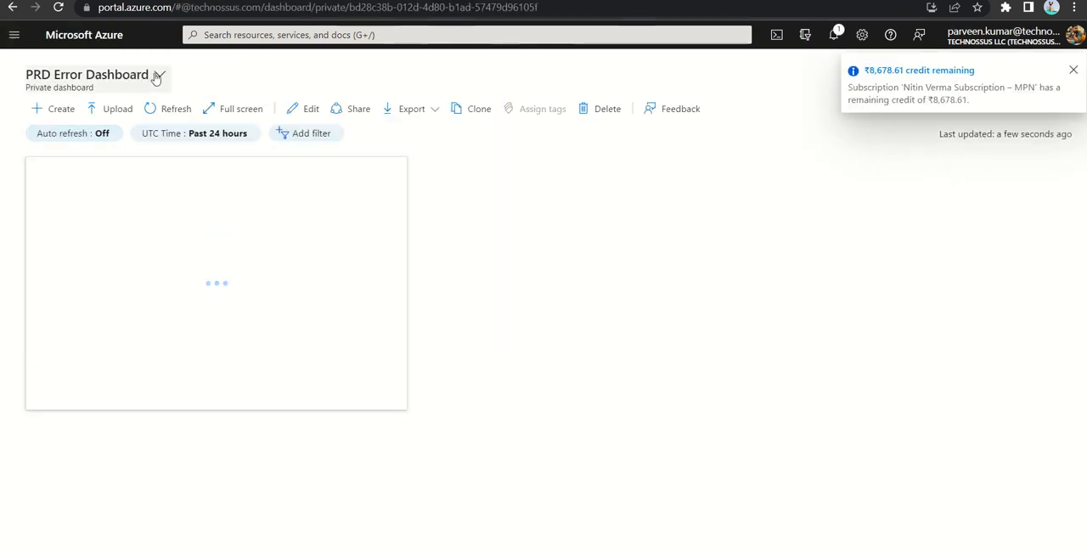
click(160, 74)
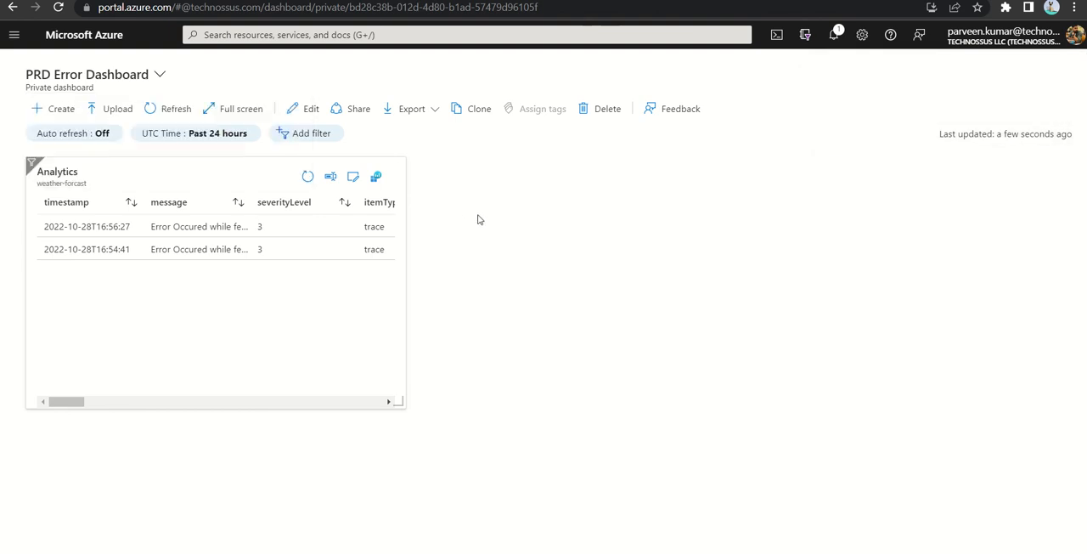
mouse_move(99, 384)
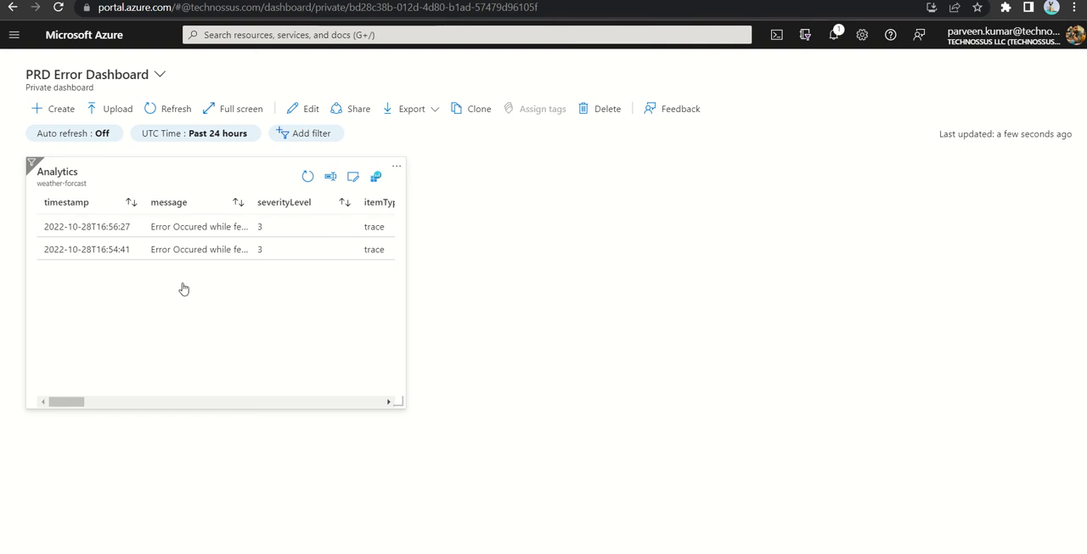
drag(66, 401, 92, 401)
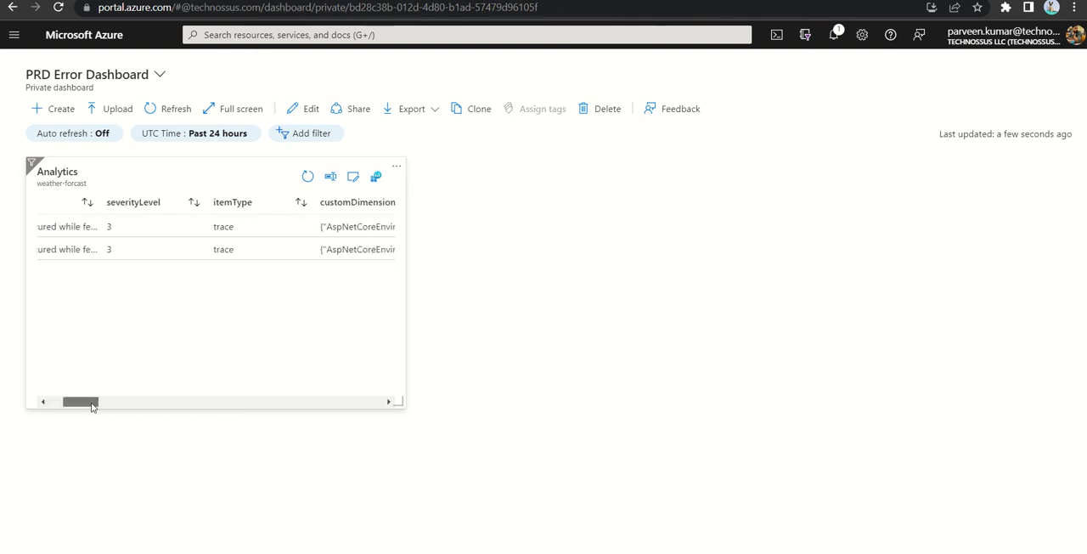
drag(81, 401, 110, 401)
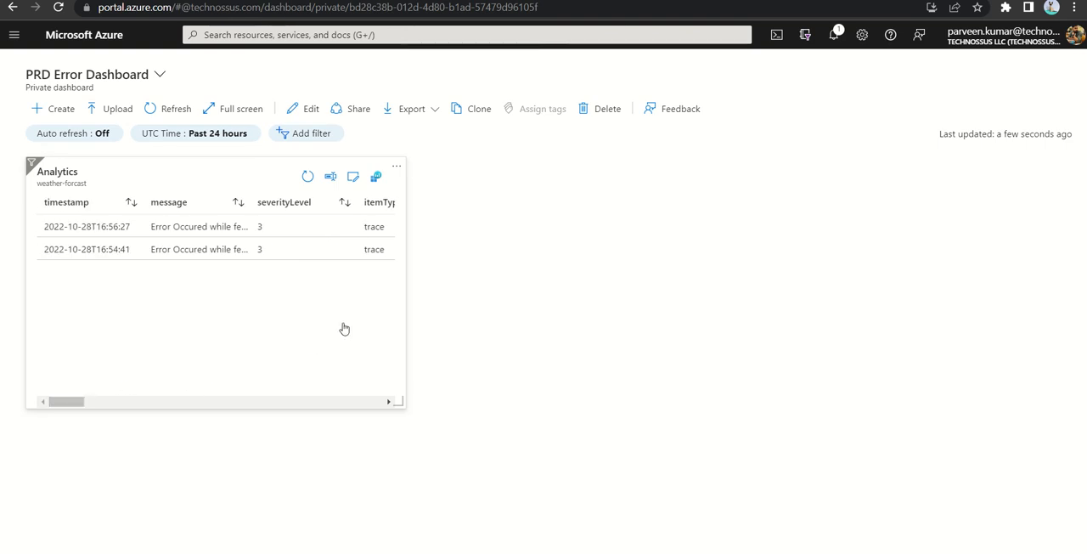
mouse_move(177, 215)
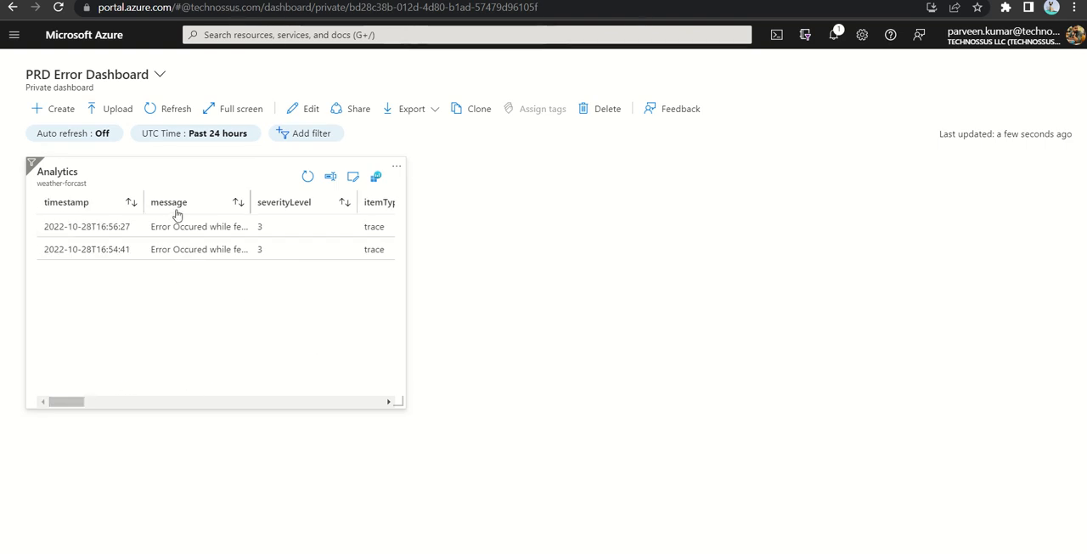
mouse_move(165, 229)
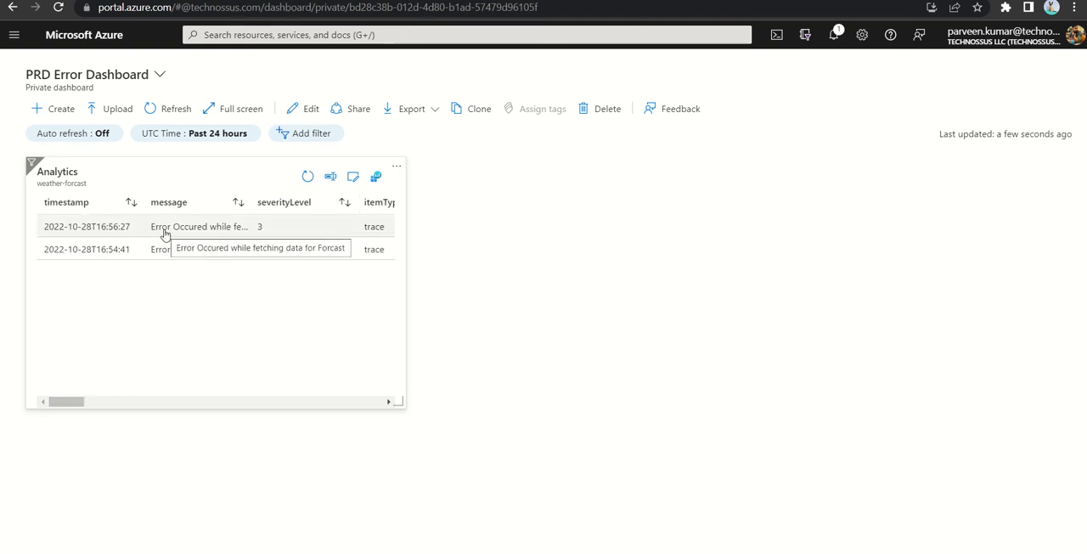
mouse_move(552, 280)
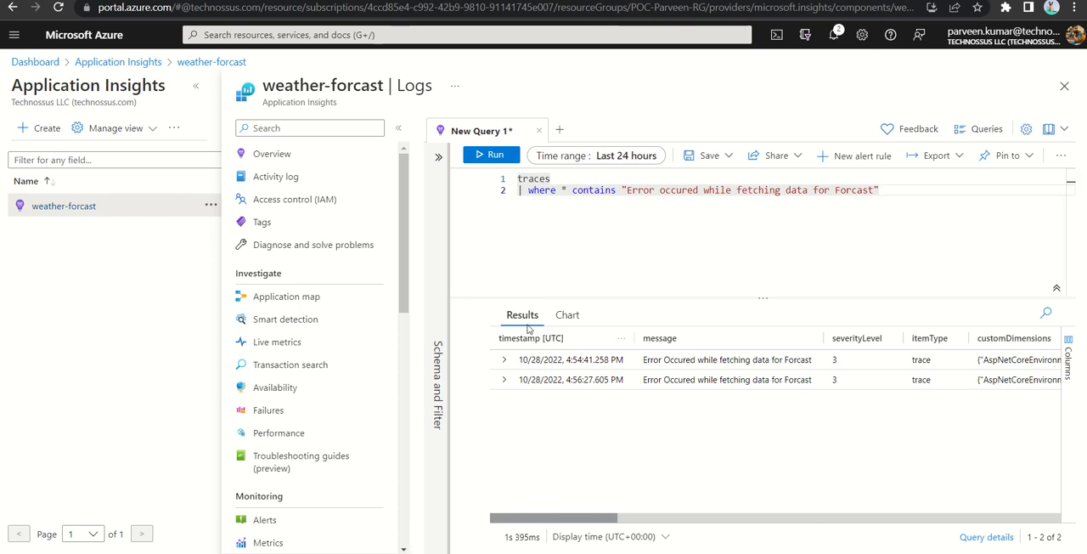
mouse_move(566, 314)
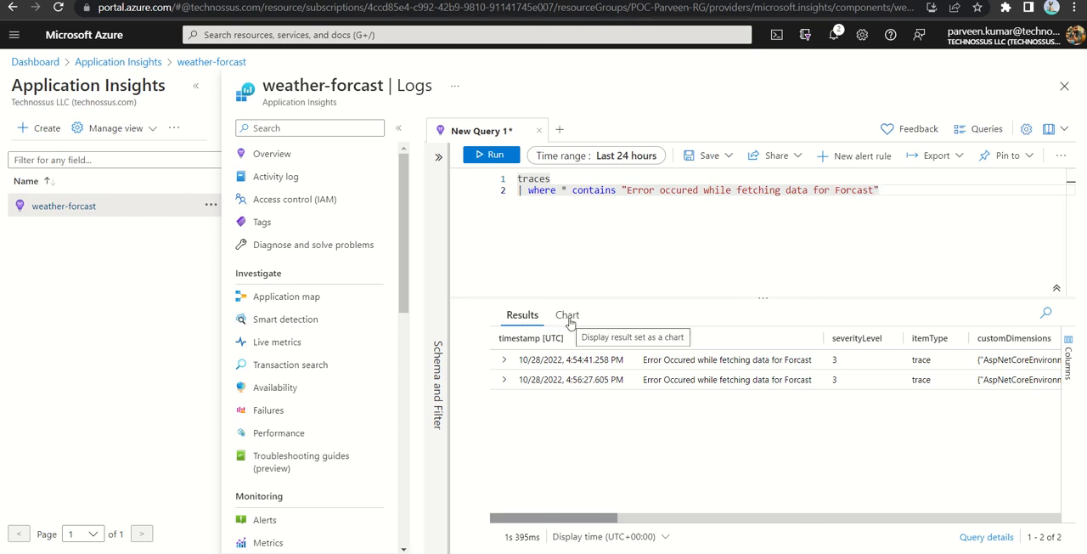
Switch the weather-forcast results to a severityLevel bar chart and pin it to PRD Error Dashboard
click(567, 314)
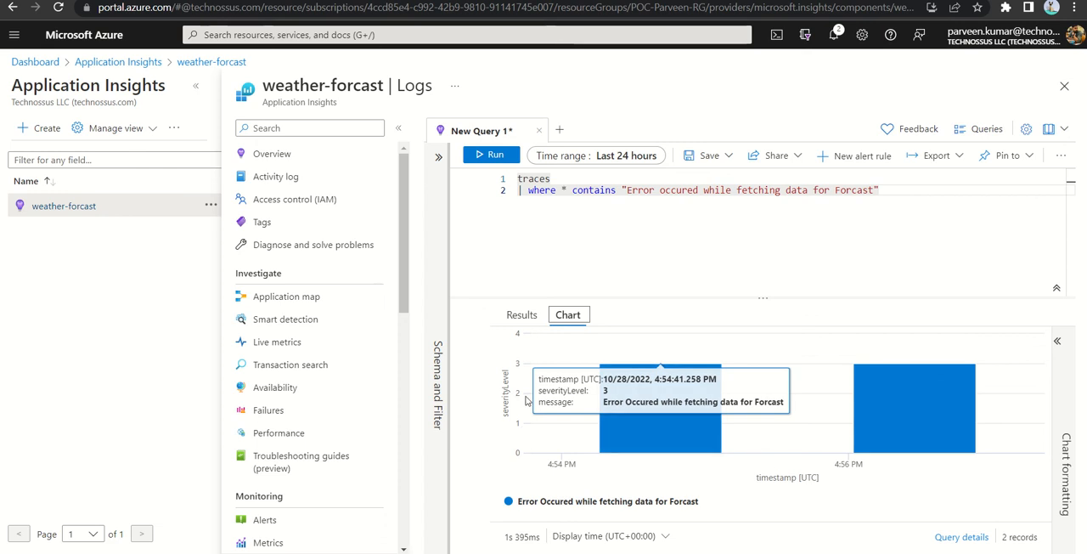
mouse_move(745, 441)
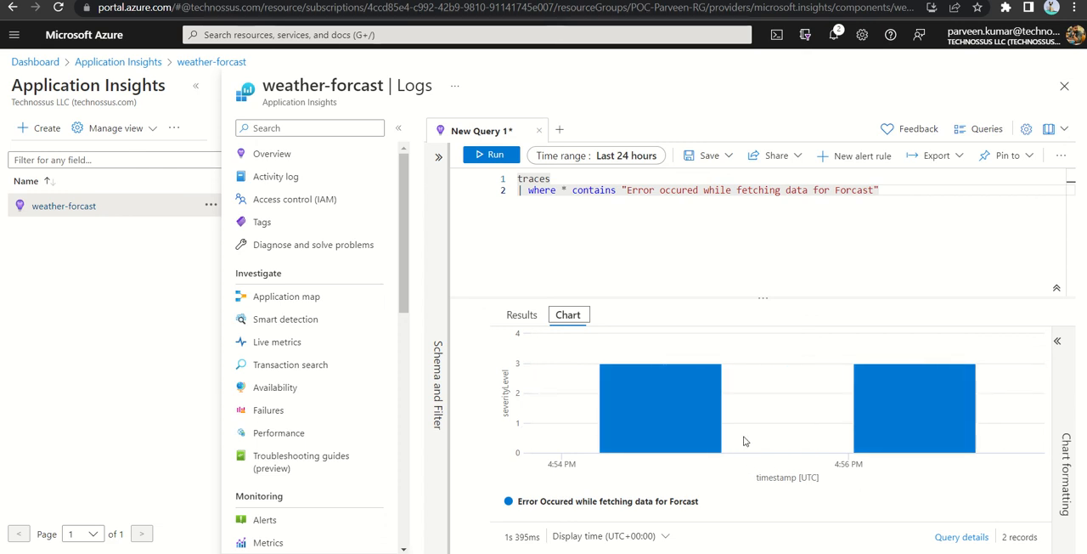
mouse_move(660, 408)
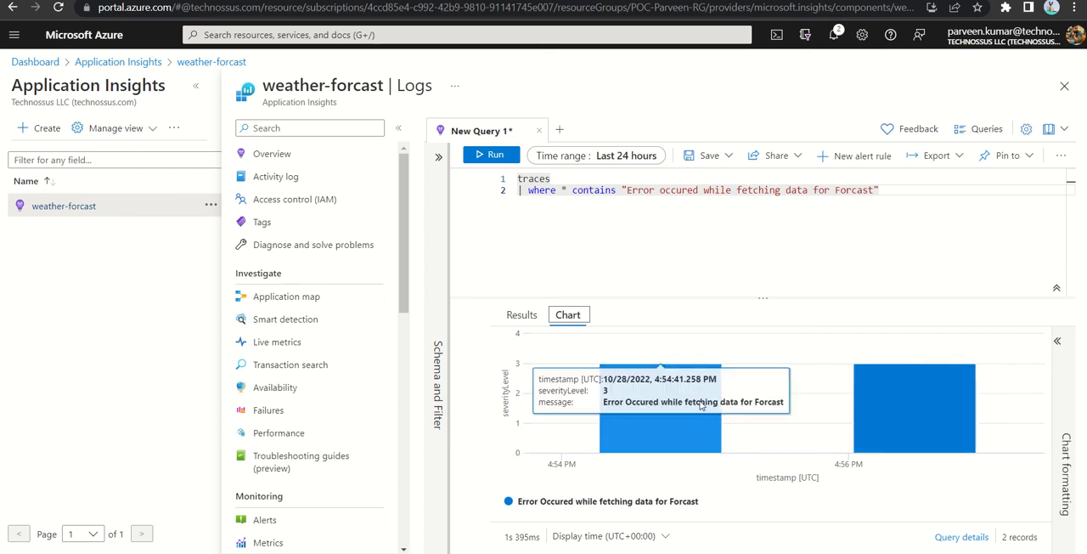
mouse_move(1031, 157)
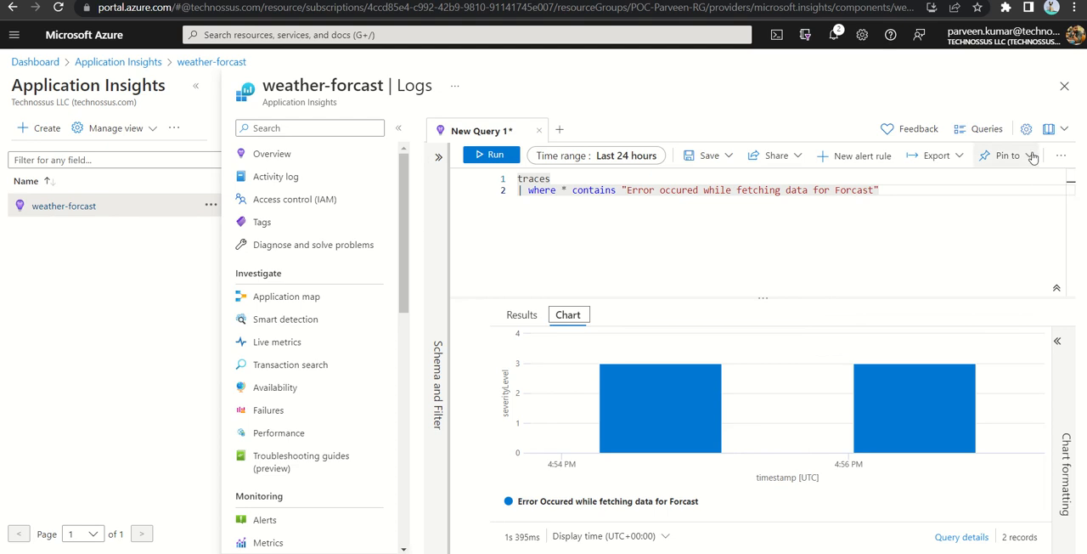
click(1006, 155)
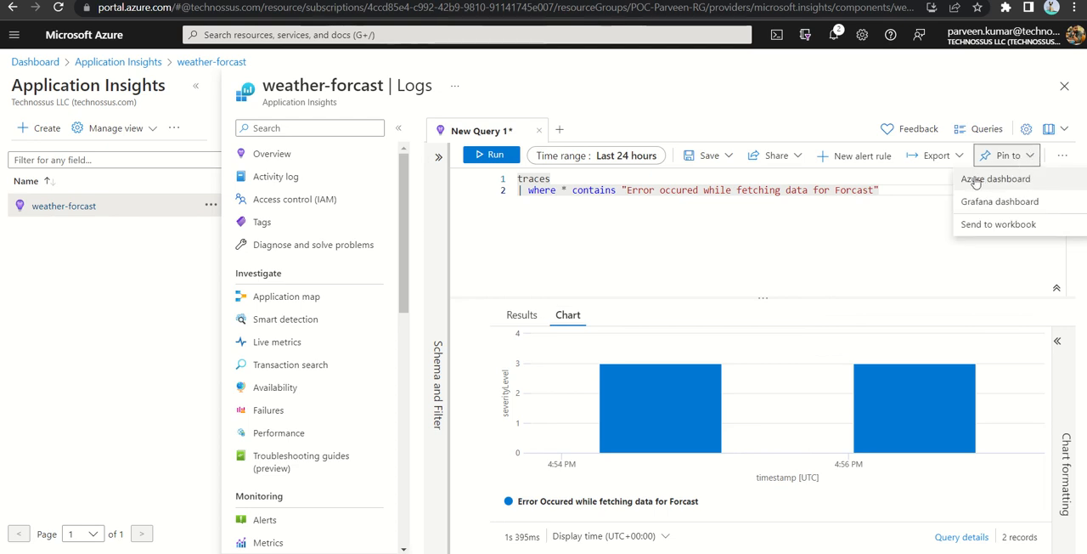
click(995, 178)
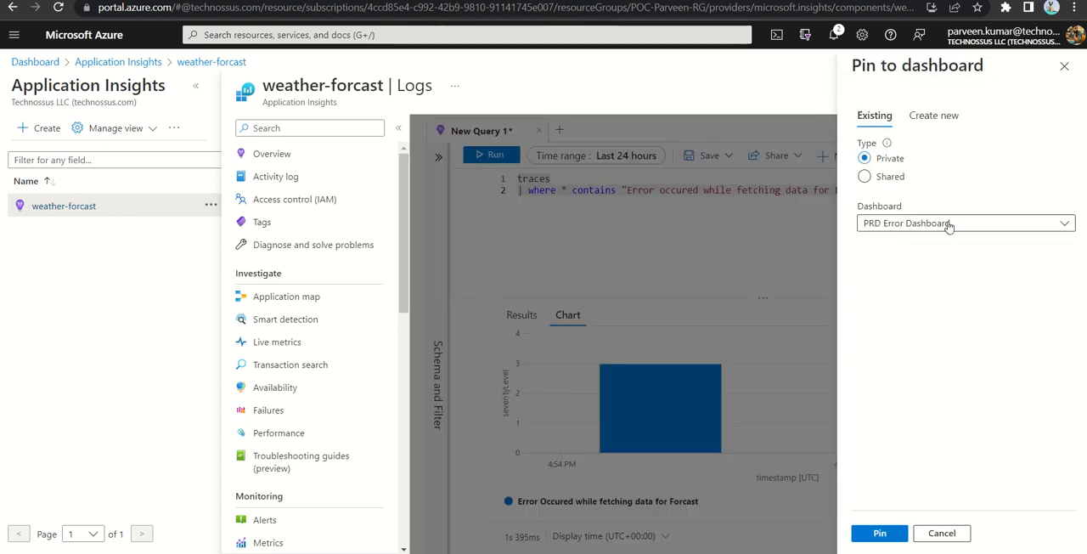
click(879, 533)
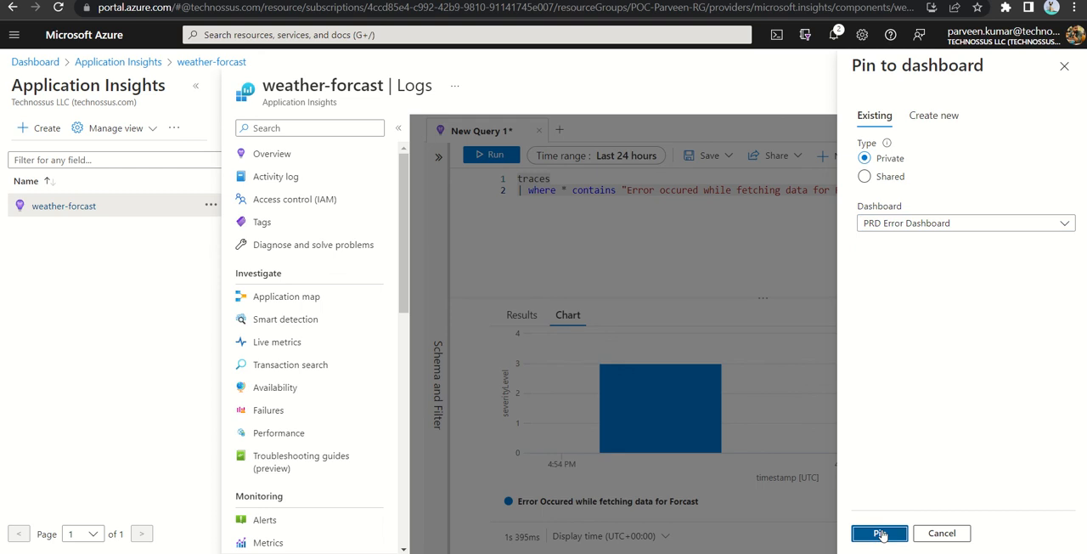
click(878, 532)
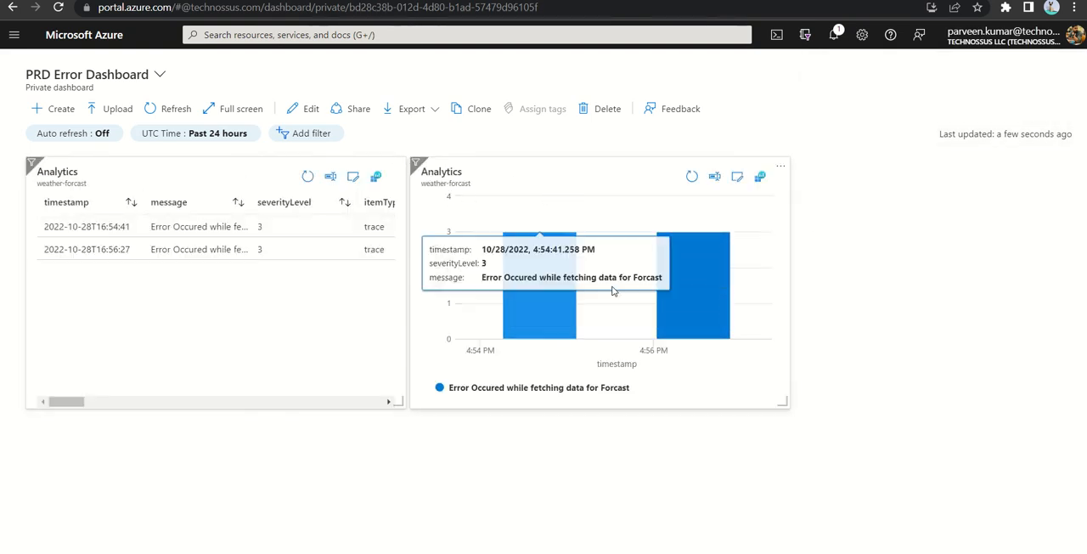
mouse_move(654, 297)
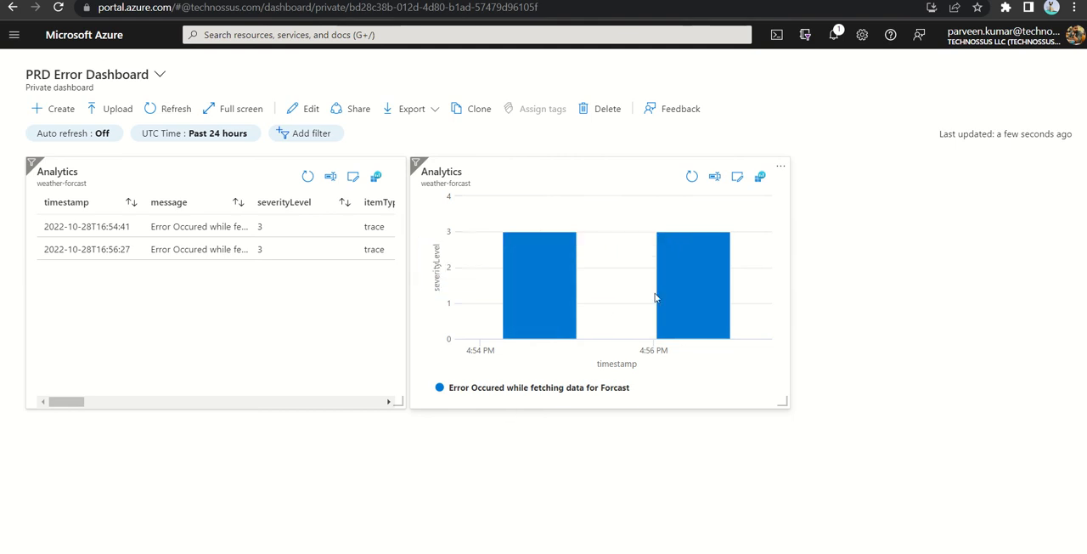
mouse_move(539, 284)
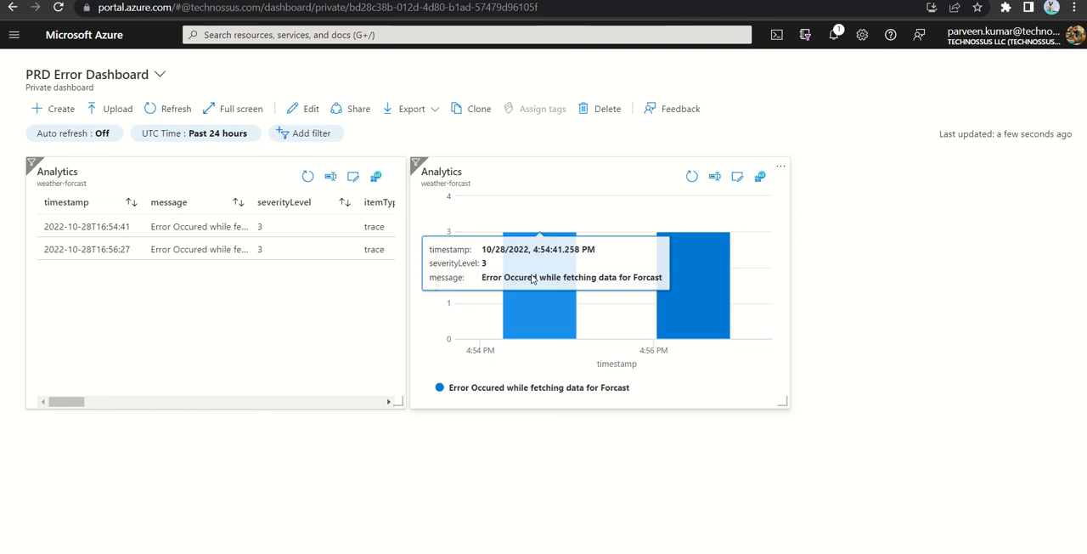
mouse_move(612, 284)
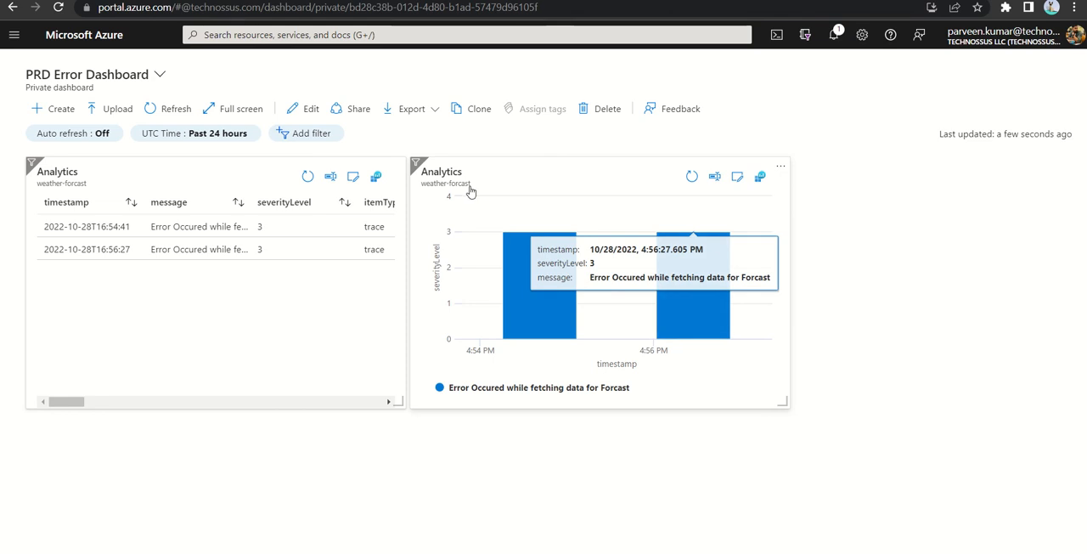
mouse_move(440, 310)
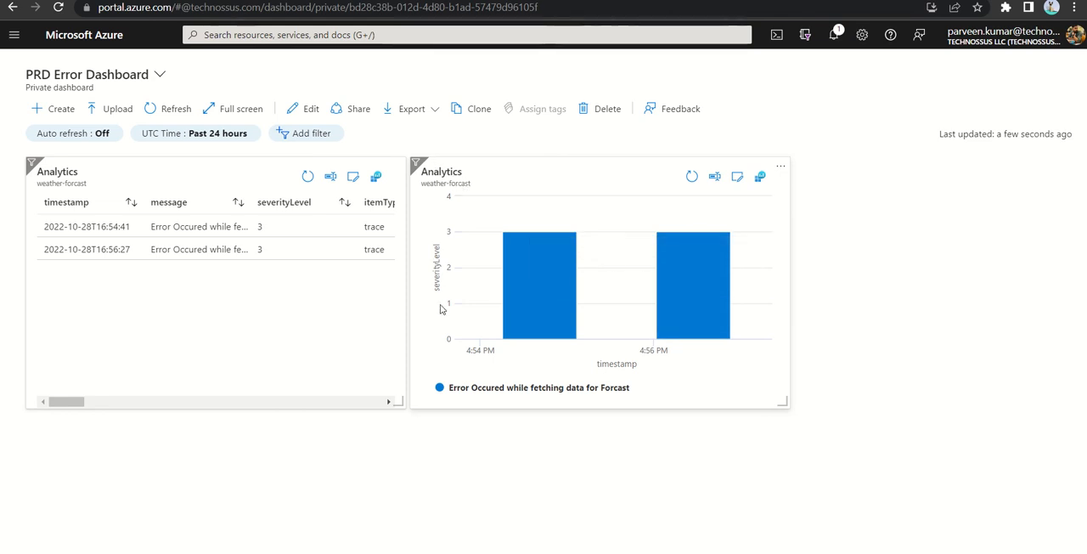
mouse_move(438, 303)
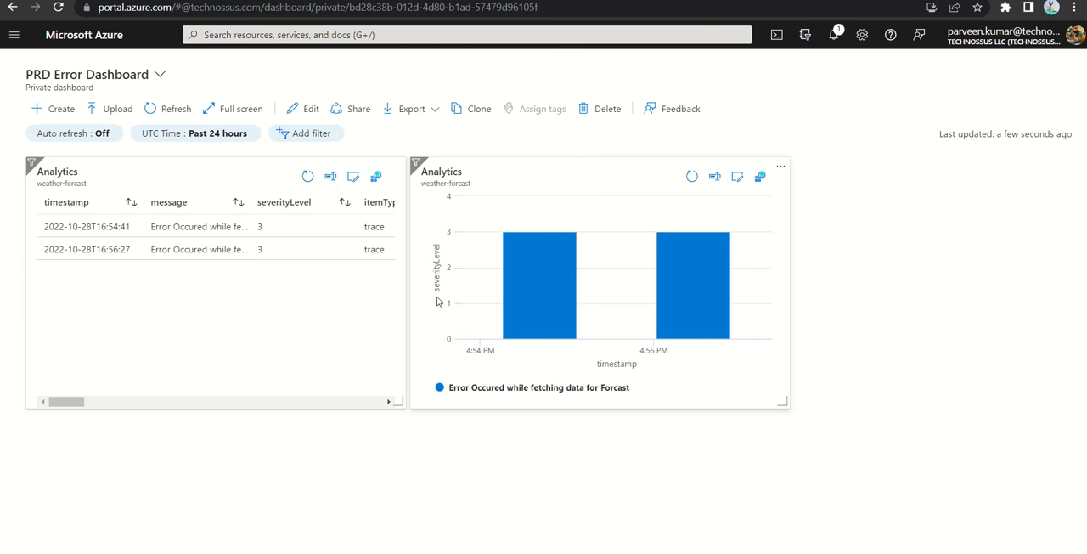
mouse_move(422, 282)
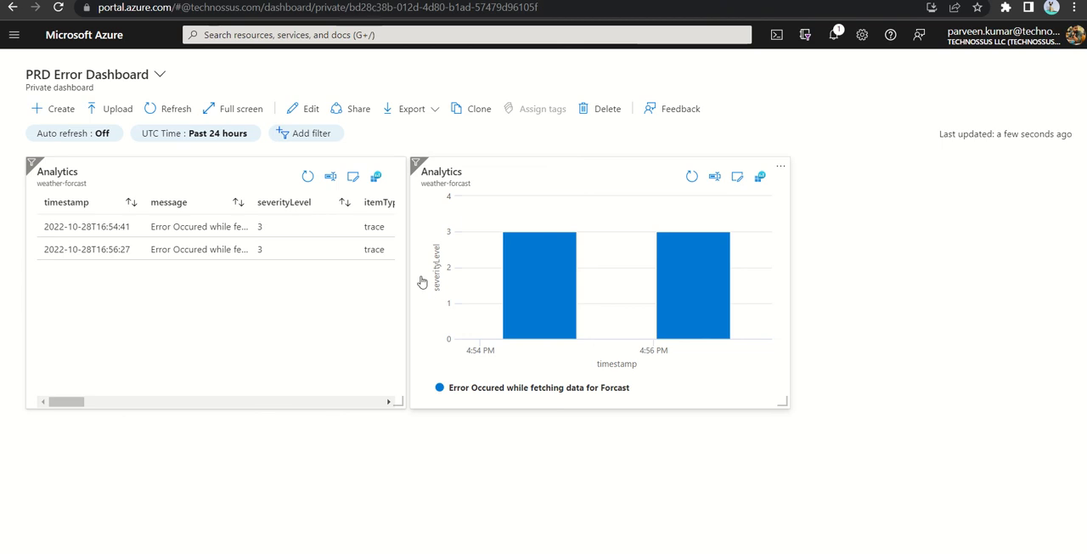
mouse_move(453, 246)
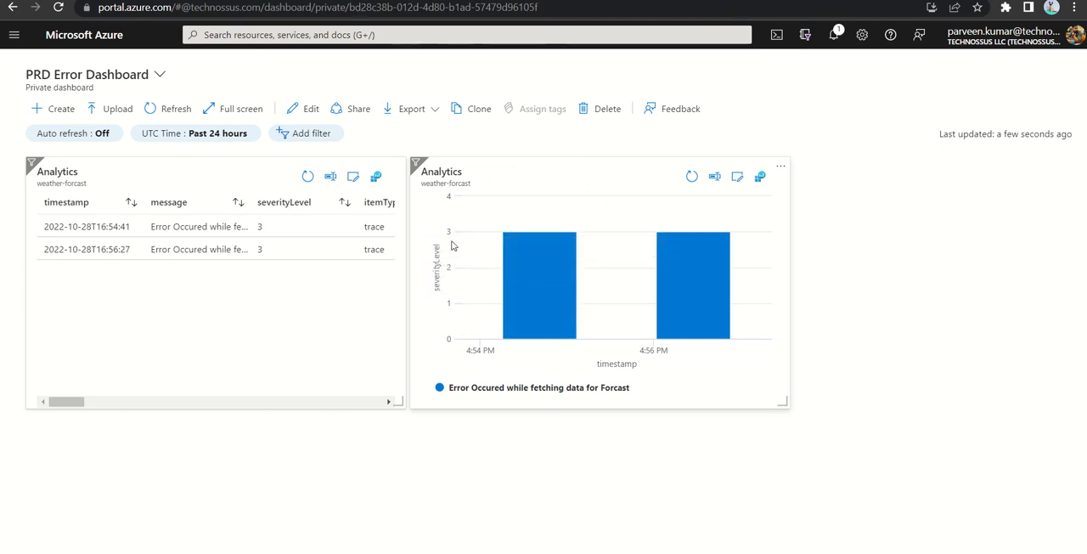
mouse_move(644, 267)
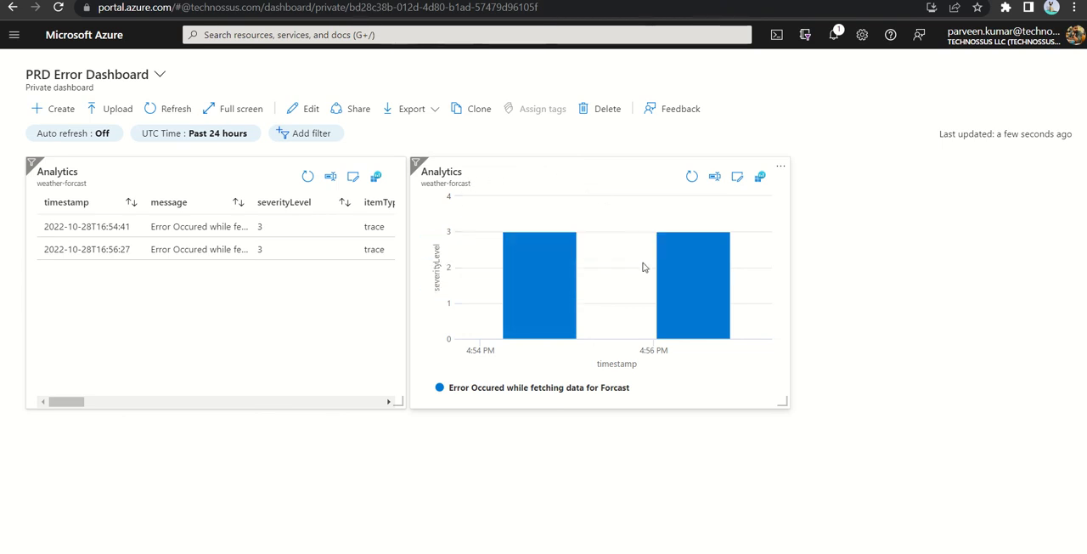
mouse_move(615, 272)
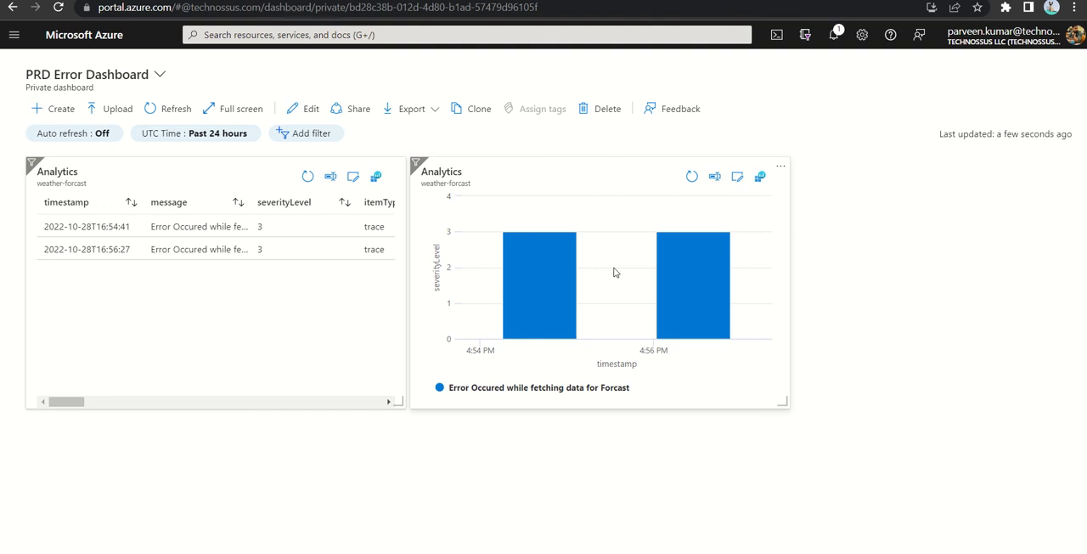
mouse_move(612, 273)
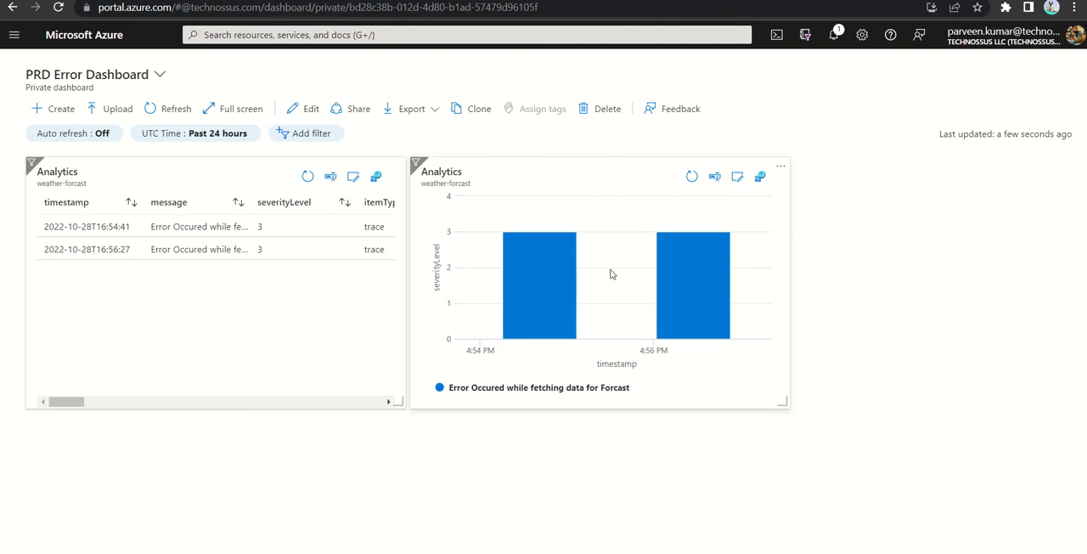